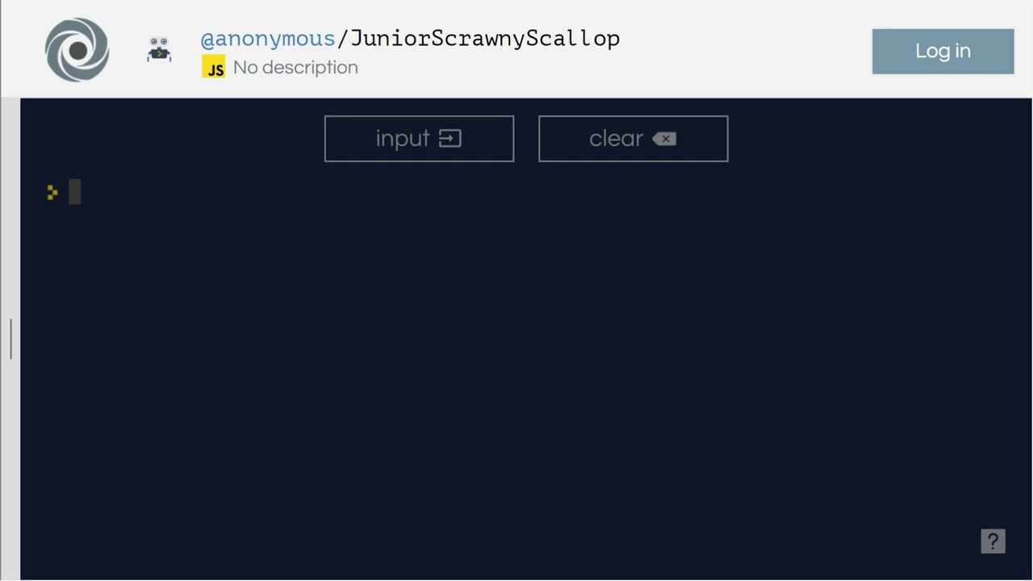
pyautogui.moveTo(463, 258)
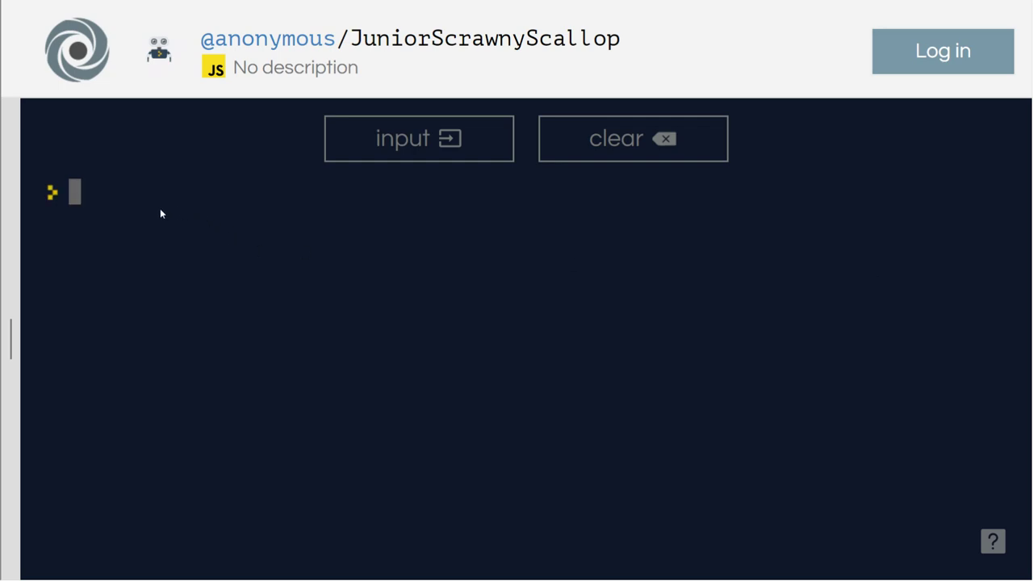
# Assign x = 8 and y = 9 in the JavaScript console.
pyautogui.write('x = 8')
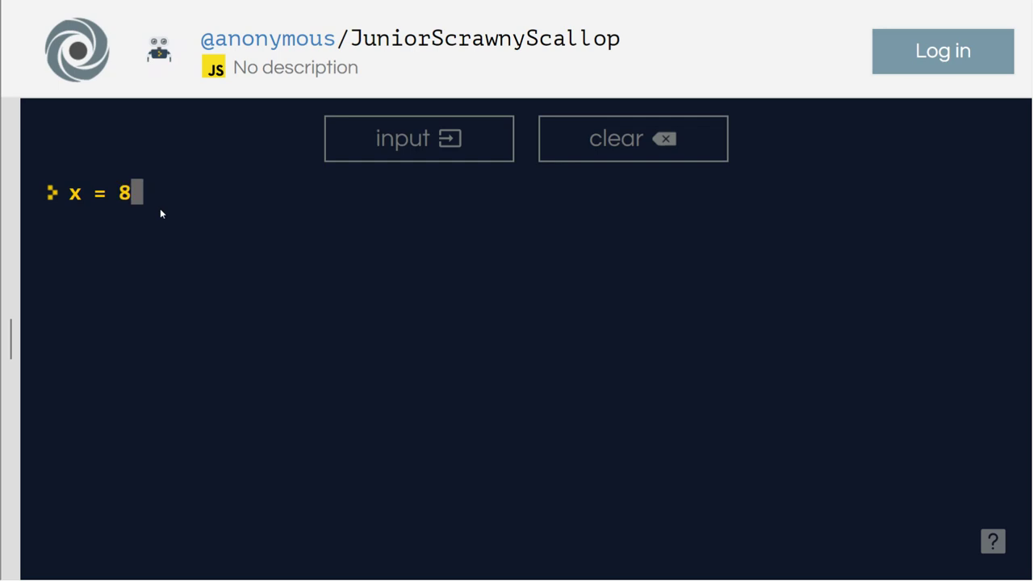
pyautogui.press('Enter')
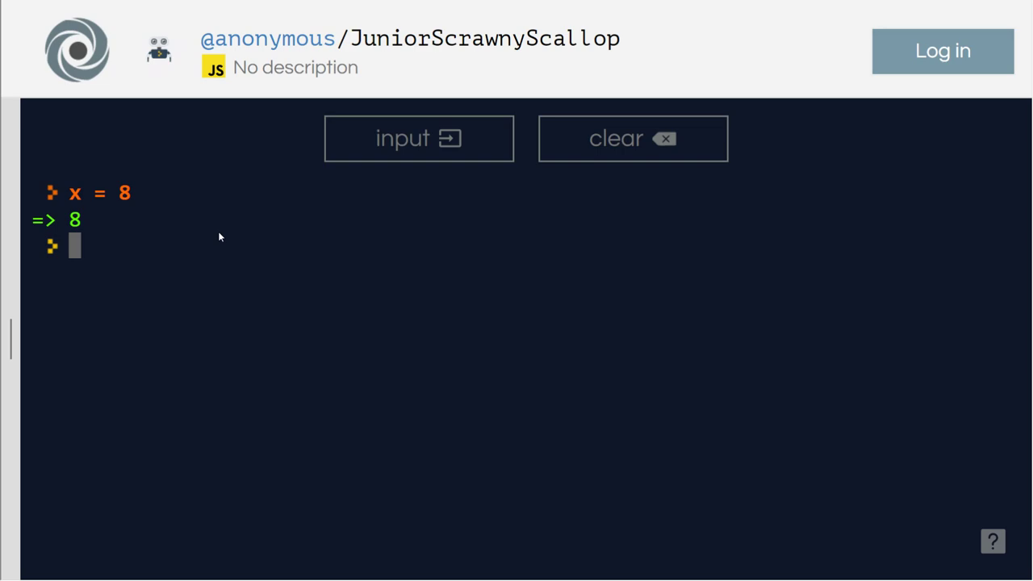
pyautogui.write('y =')
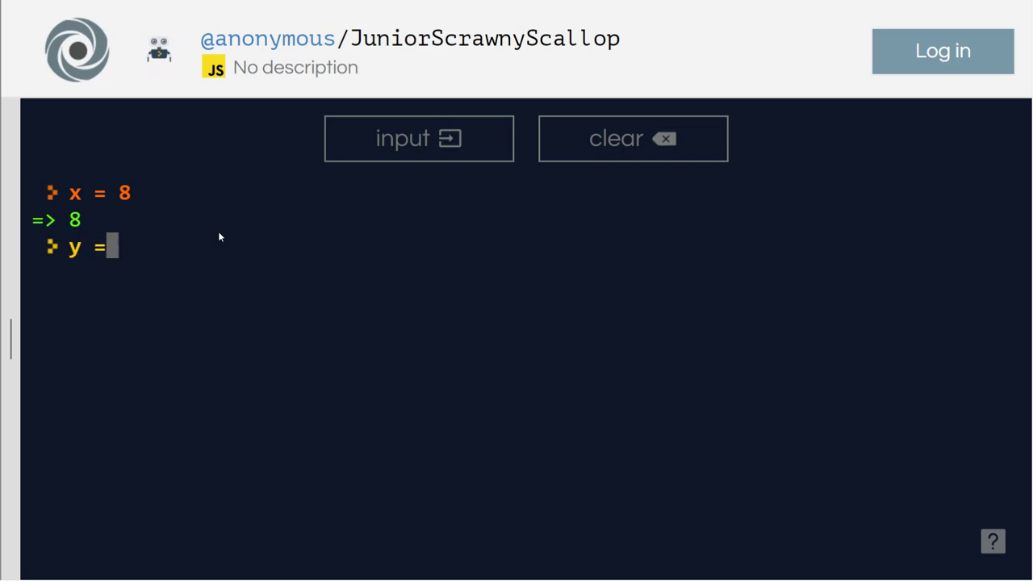
pyautogui.write('9')
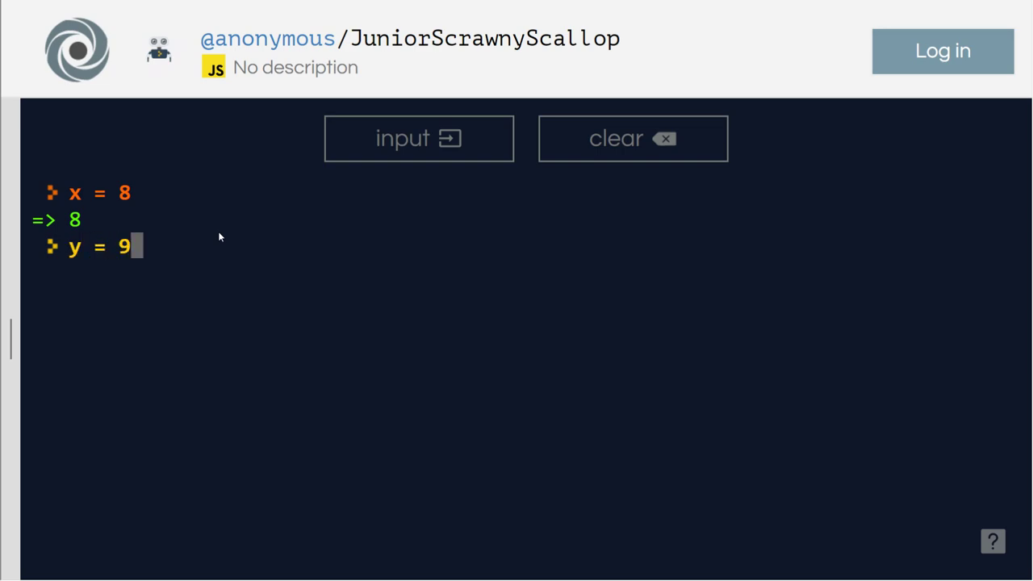
pyautogui.press('Enter')
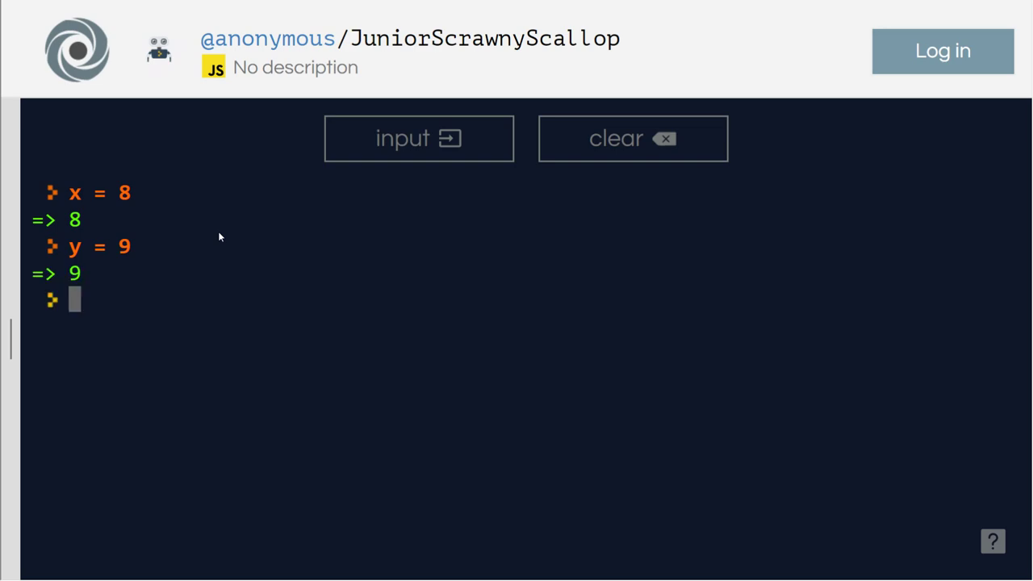
# Run x += y to get 17, then enter x = x+y.
pyautogui.write('x')
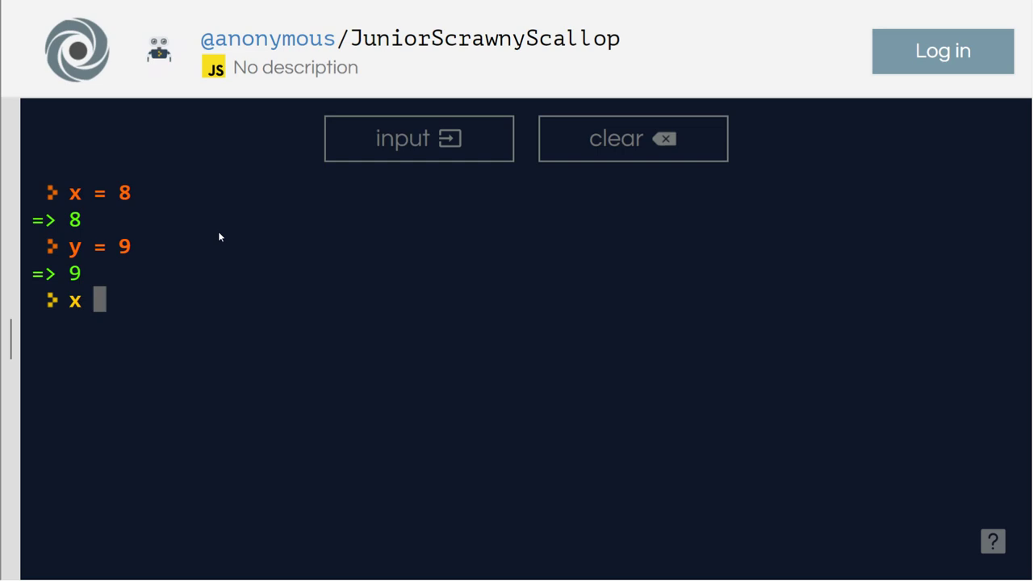
pyautogui.write('+= y')
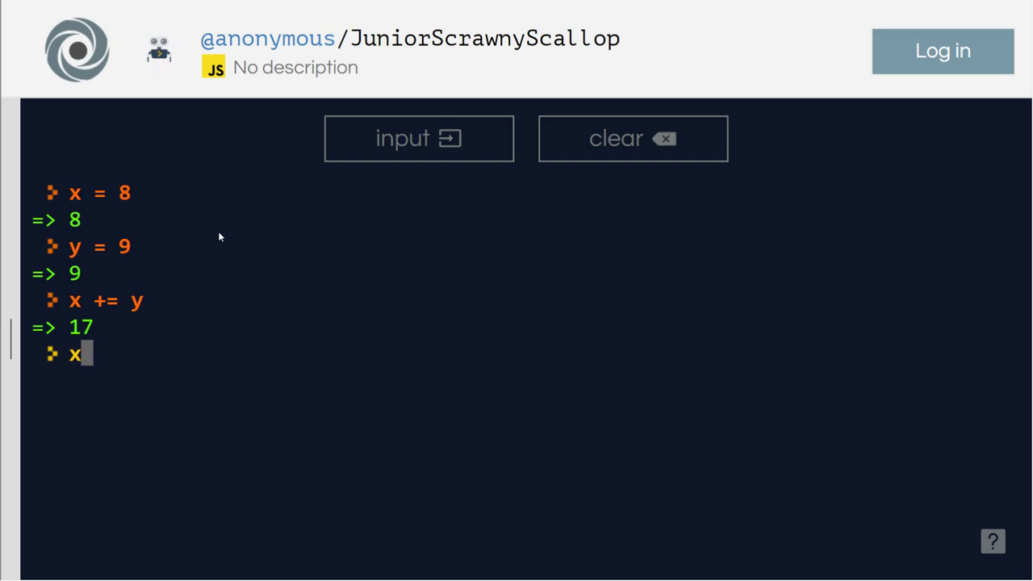
pyautogui.press('Enter')
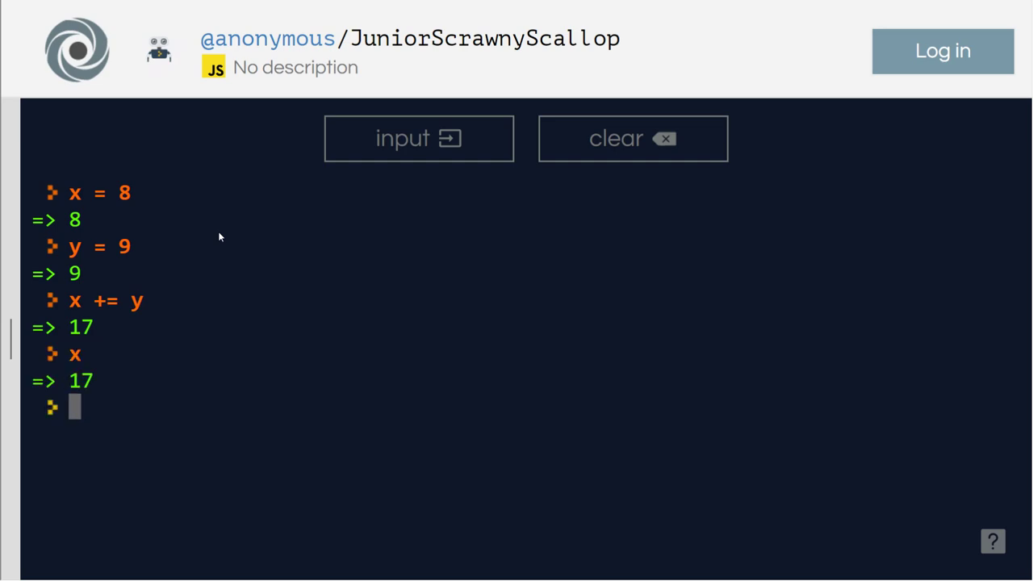
pyautogui.write('x = x+y')
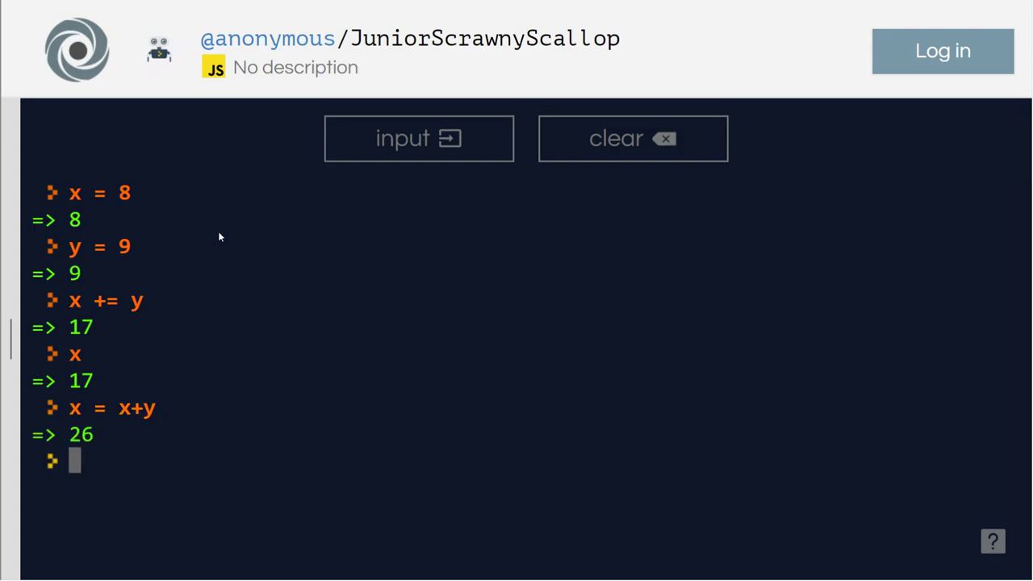
# Set x to 9, get 18 from x = x+y, and check x and y.
pyautogui.write('x')
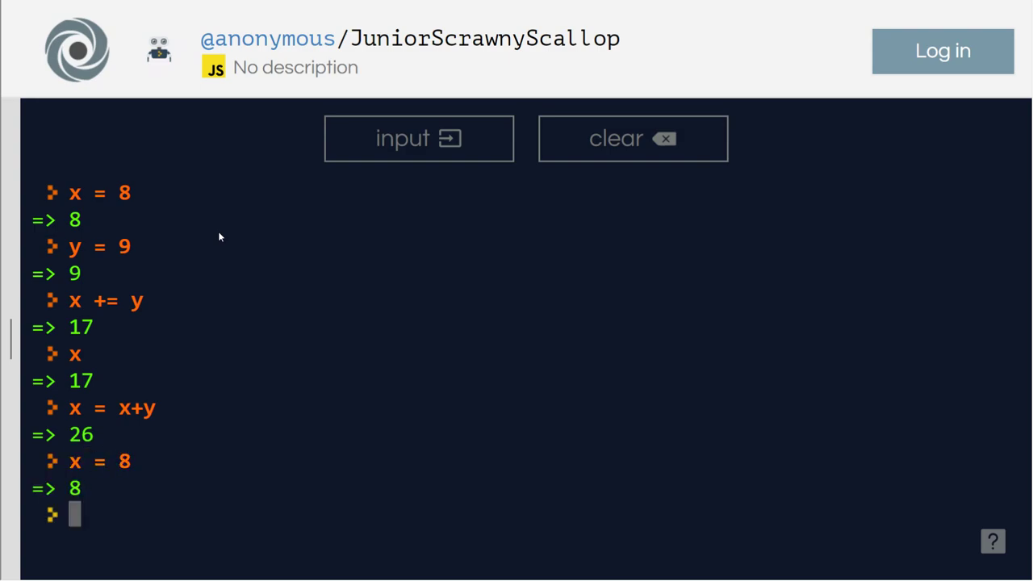
pyautogui.write('x = 9')
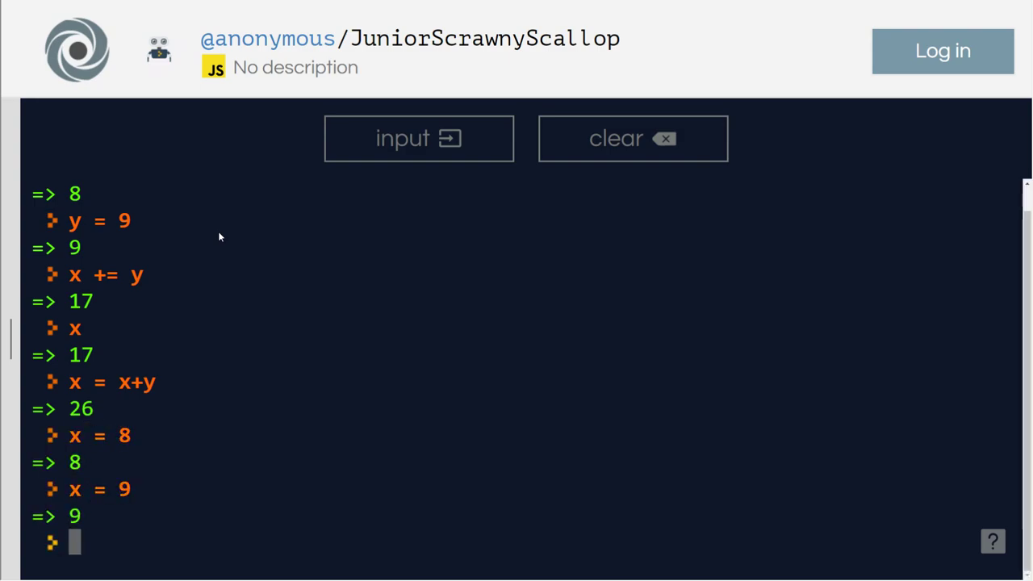
pyautogui.write('x')
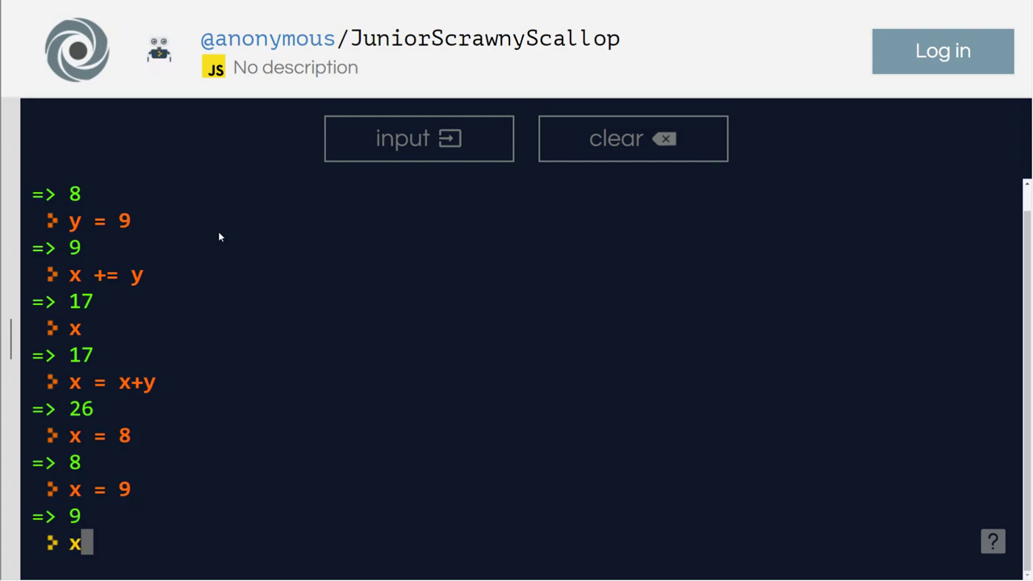
pyautogui.write('= x+')
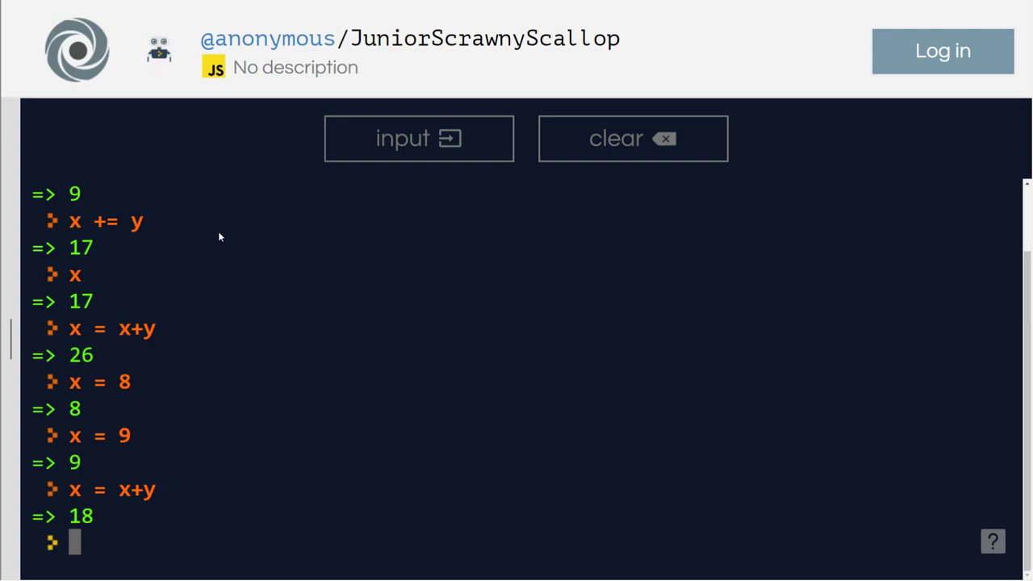
pyautogui.write('x')
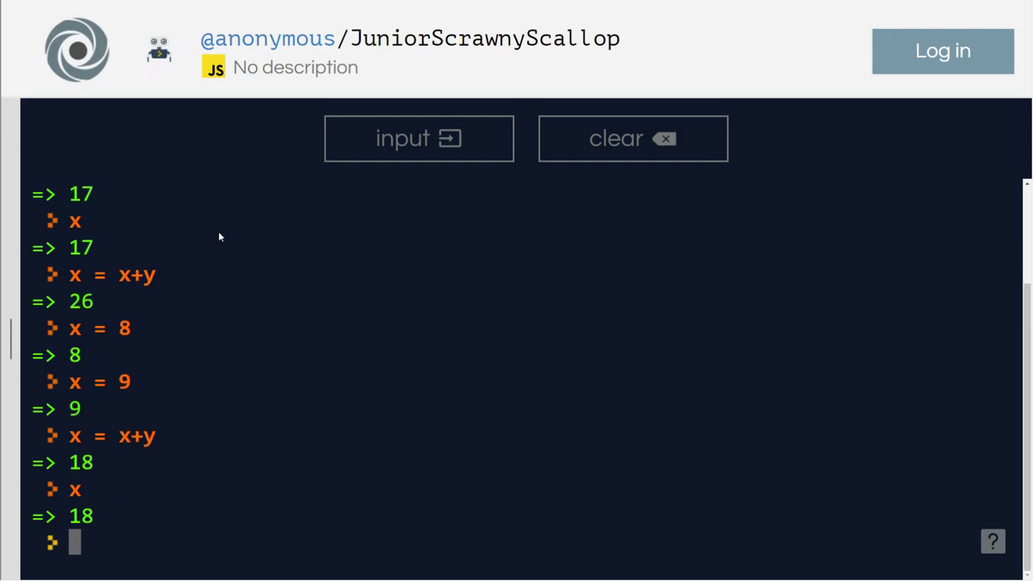
pyautogui.write('y')
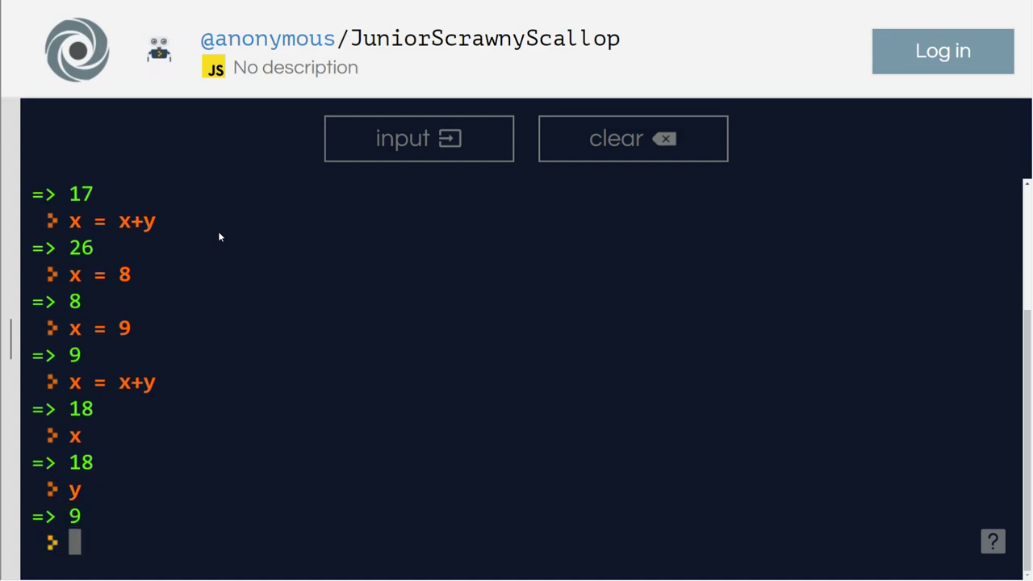
# Reset x to 8 and run x += y, giving 17.
pyautogui.write('x =')
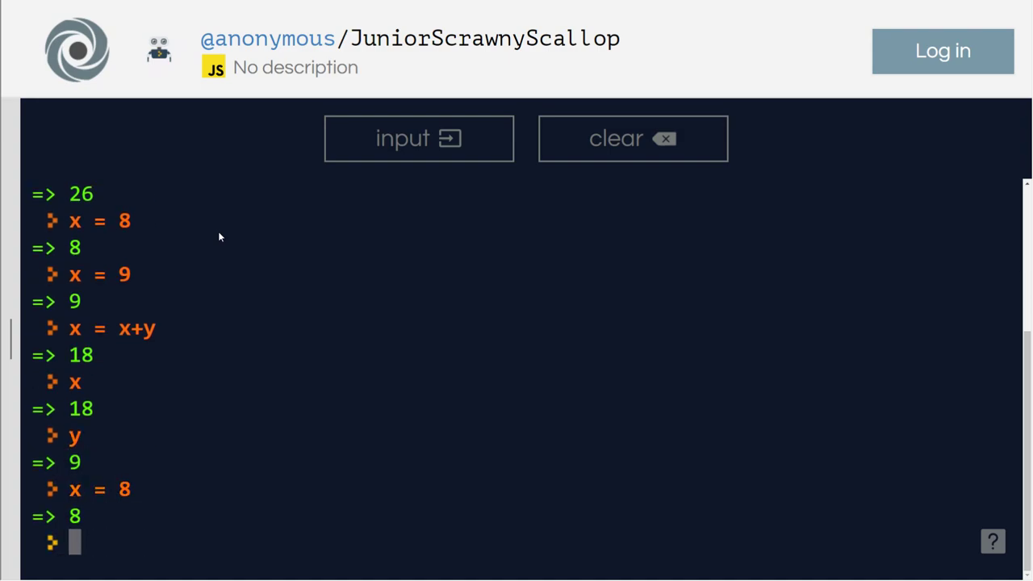
pyautogui.write('y')
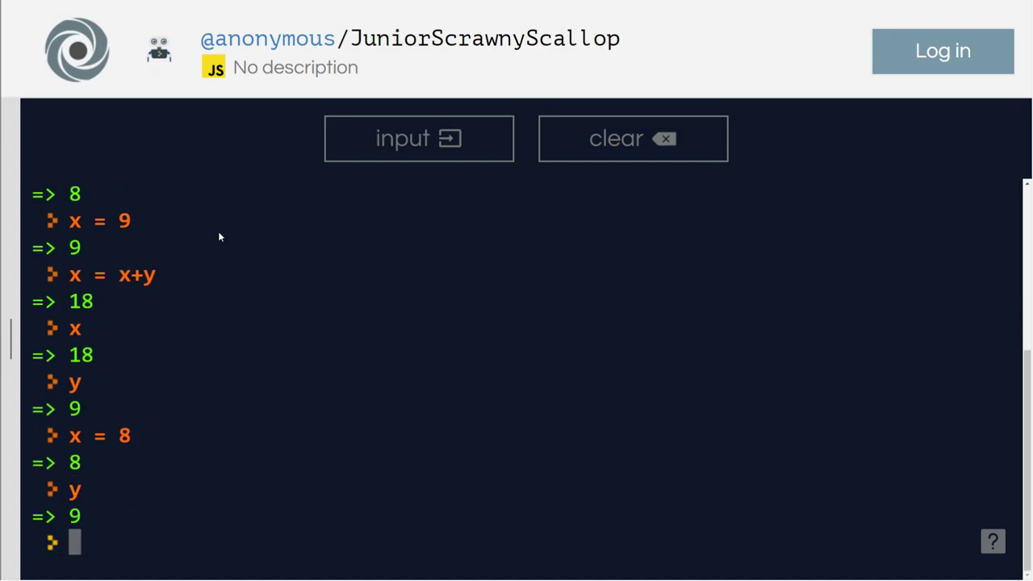
pyautogui.write('x +=')
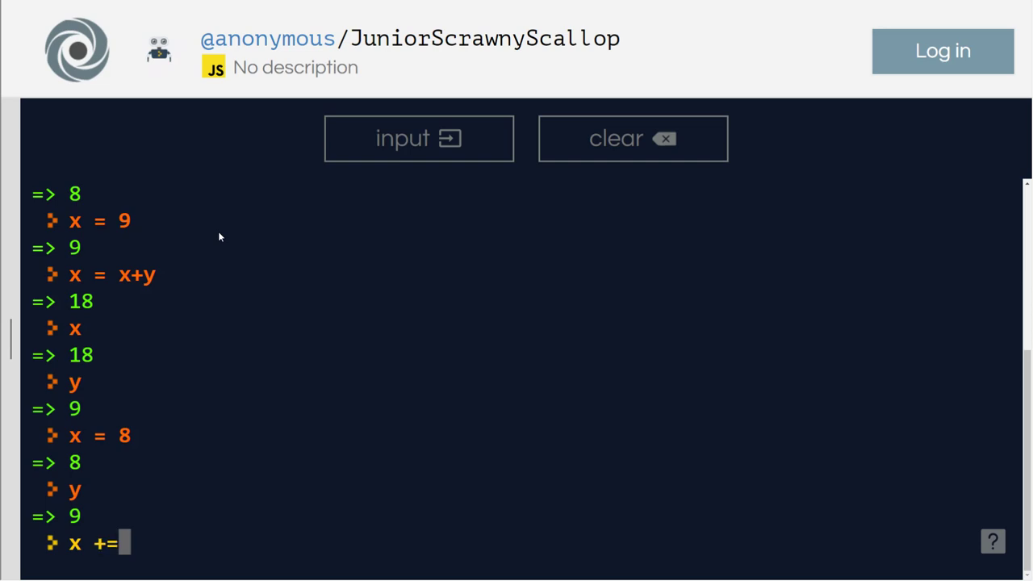
pyautogui.press('Enter')
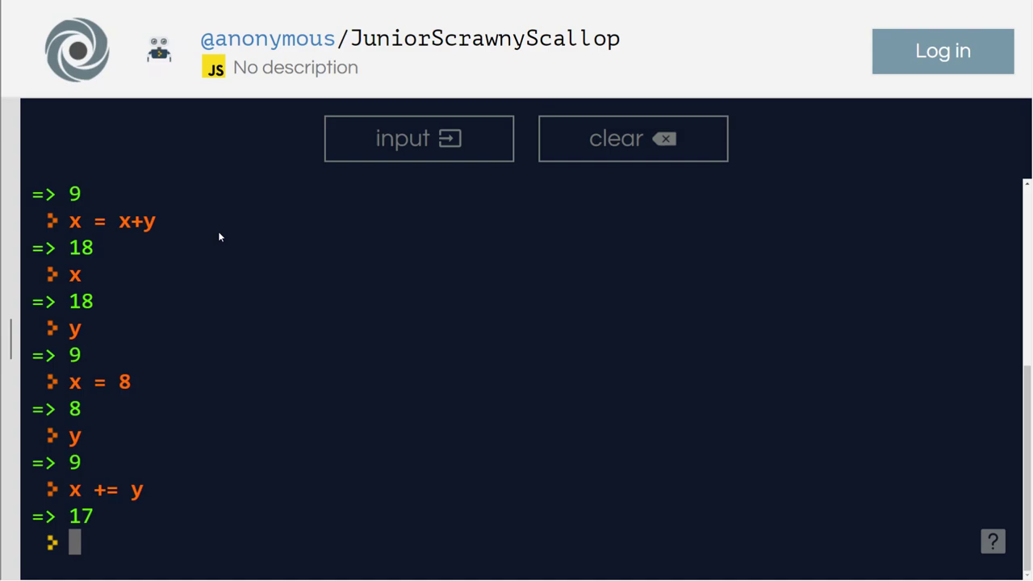
# Run y -= x with the comment // y = y-x, returning -8.
pyautogui.write('y')
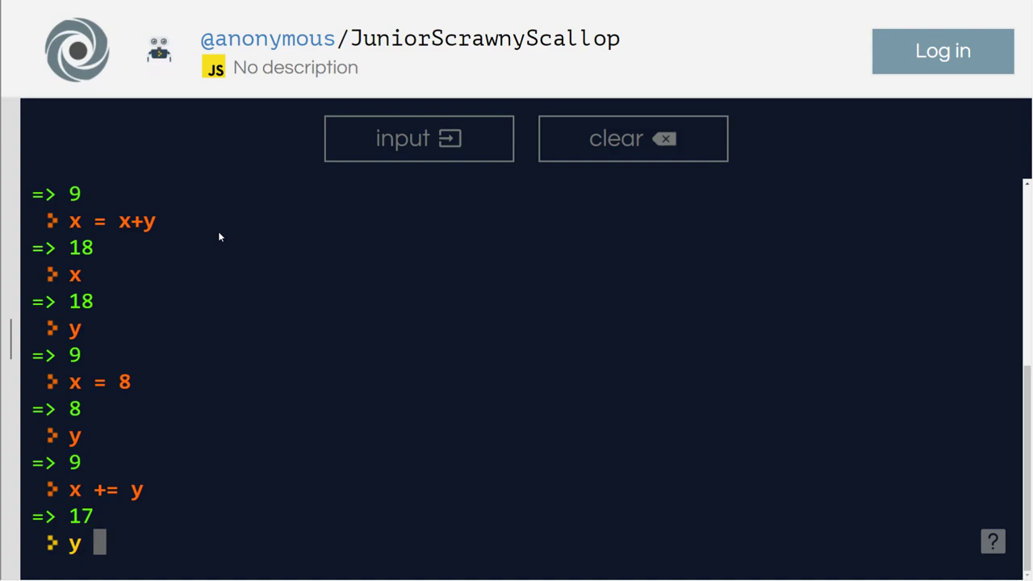
pyautogui.write('-=')
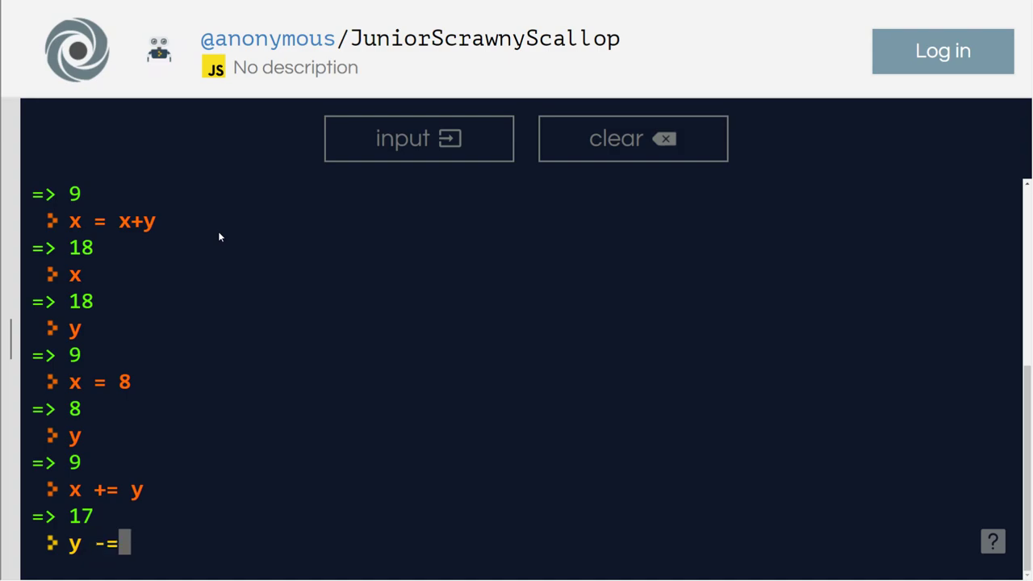
pyautogui.write('x')
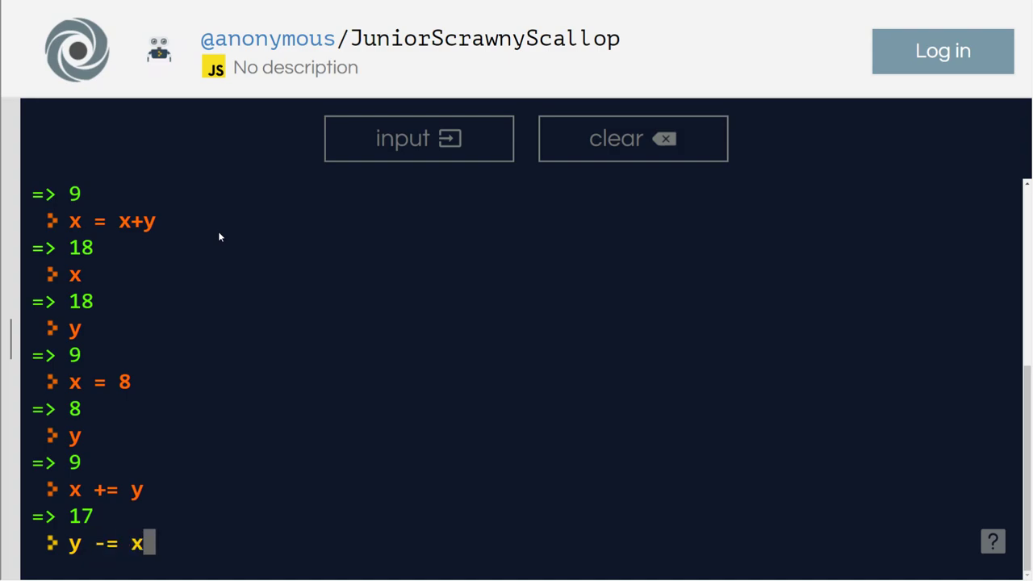
pyautogui.write('// y =')
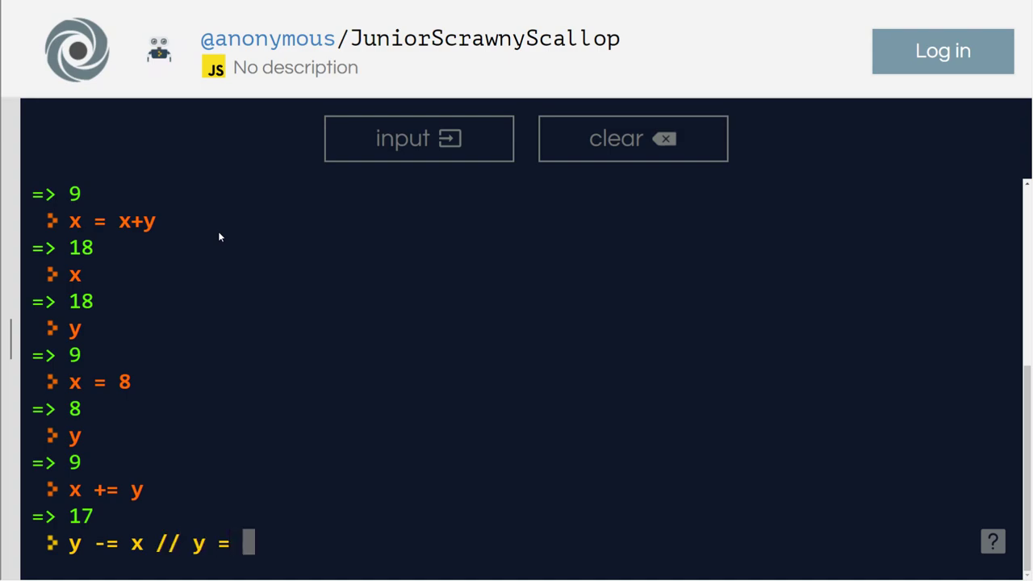
pyautogui.write('y-x')
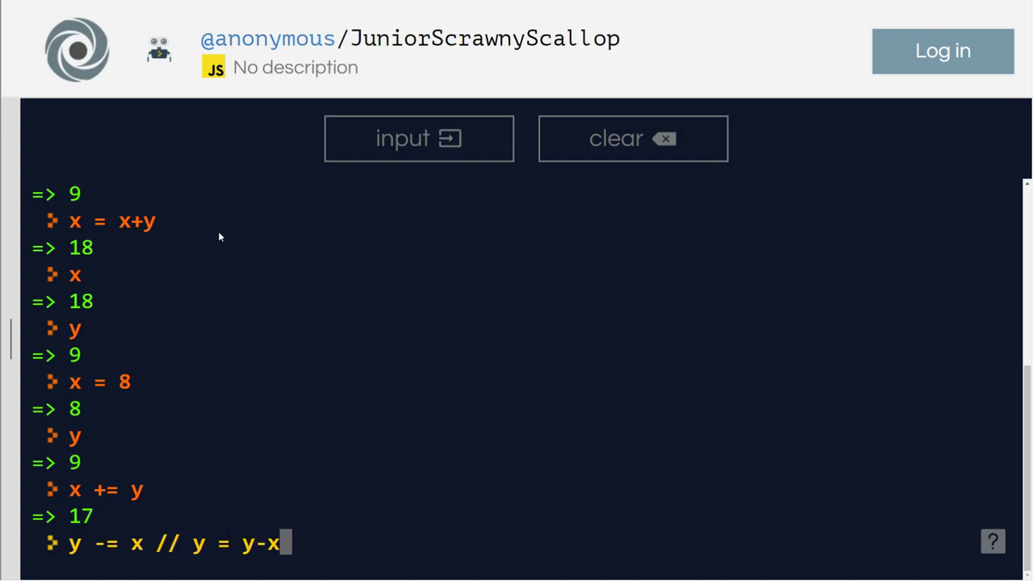
pyautogui.press('Enter')
pyautogui.write('y')
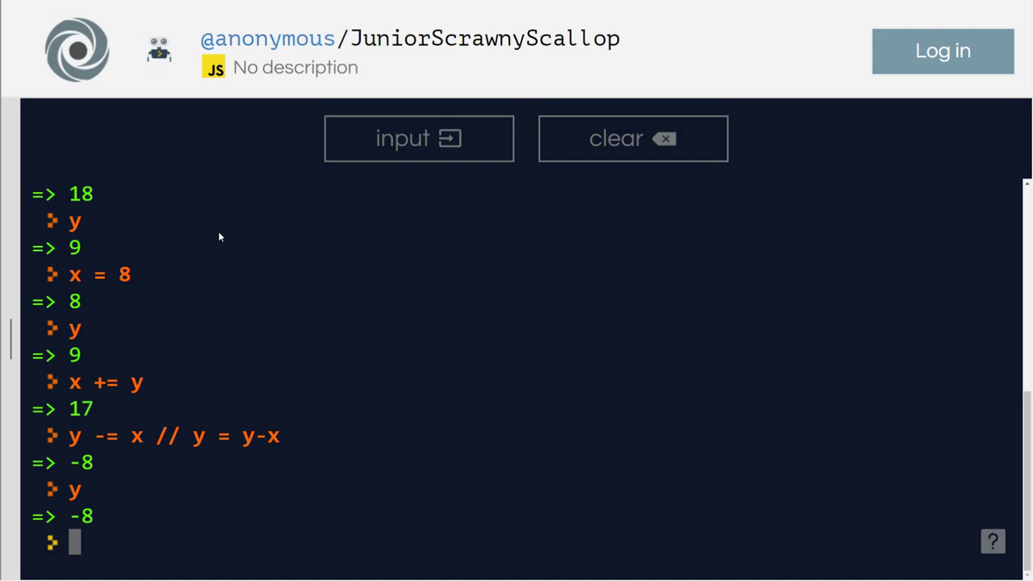
# Clear the console output and assign x = 8 and y = 9.
pyautogui.click(632, 138)
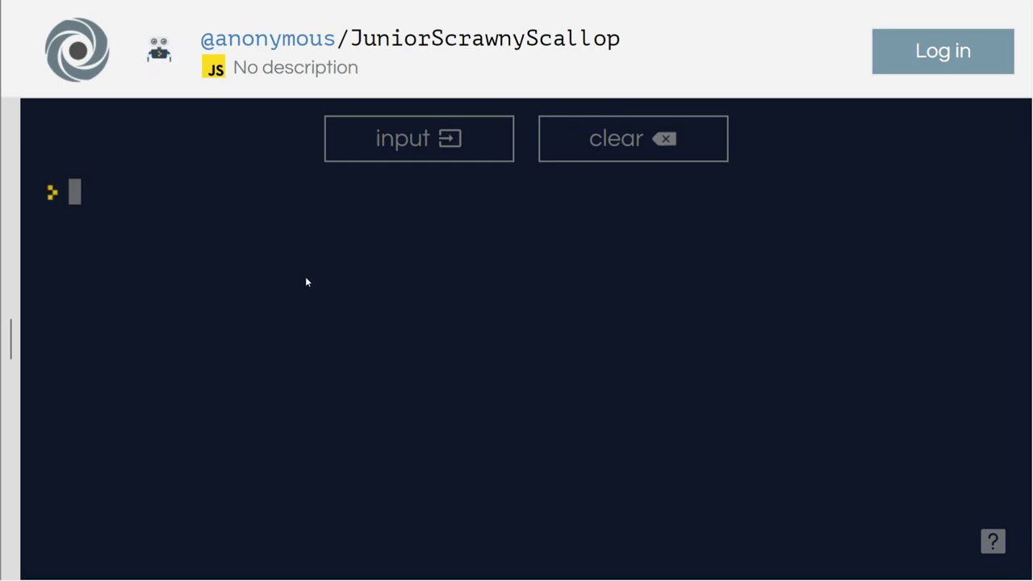
pyautogui.write('x = 8')
pyautogui.write('y')
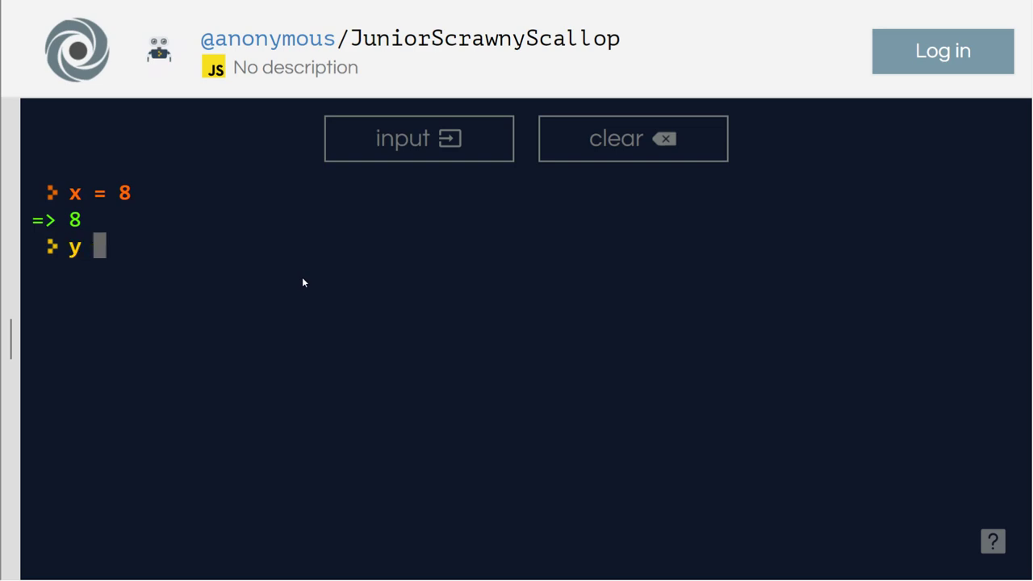
pyautogui.write('=')
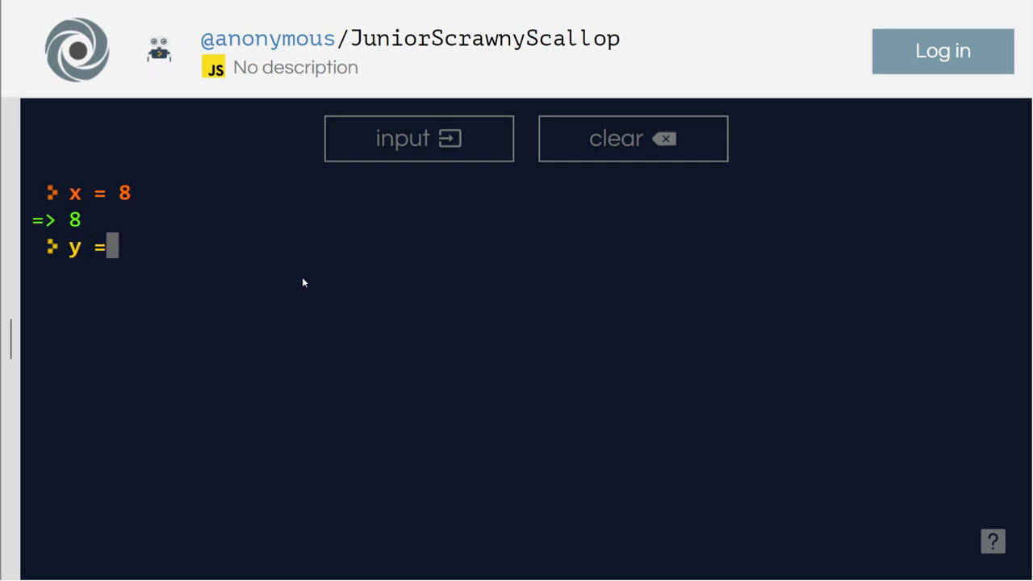
pyautogui.write('9')
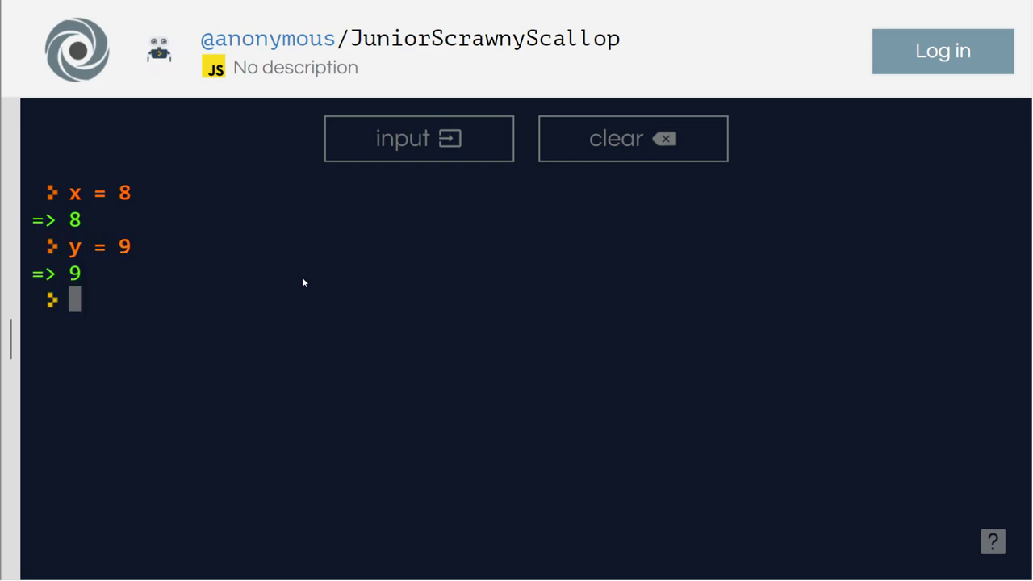
# Run y -= x to get 1, then check y (1) and x (8).
pyautogui.write('y')
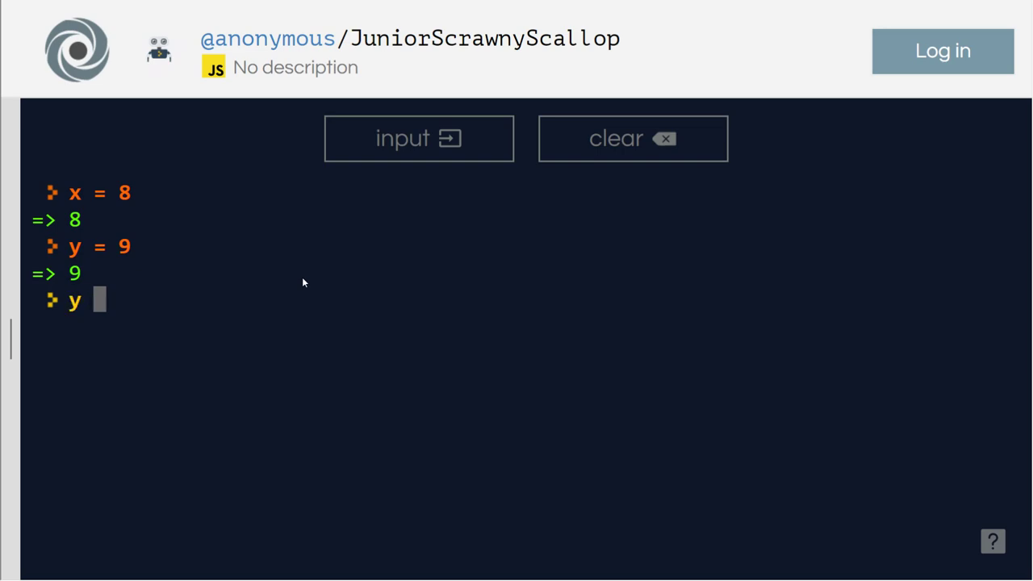
pyautogui.write('-=')
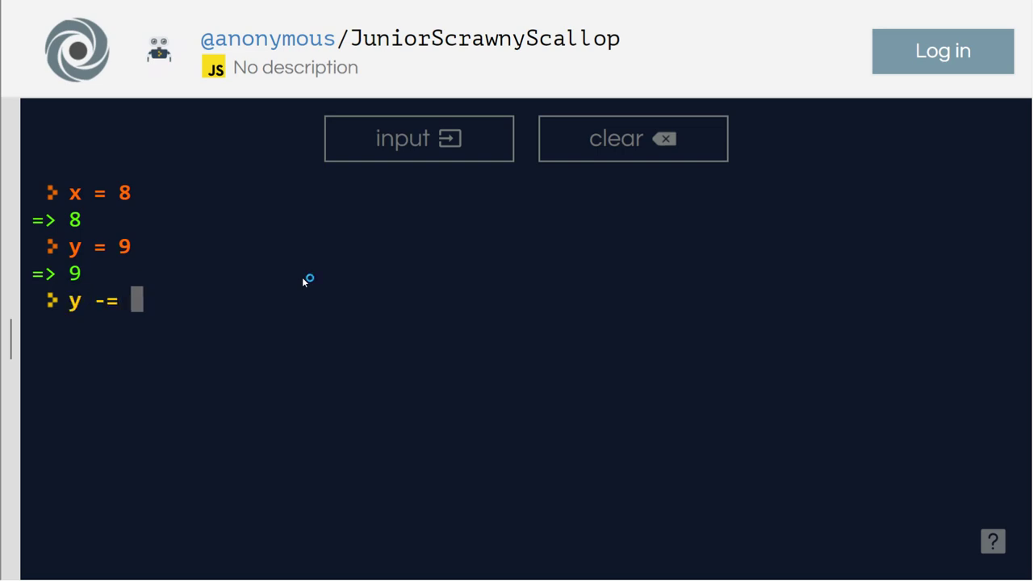
pyautogui.write('x')
pyautogui.write('y')
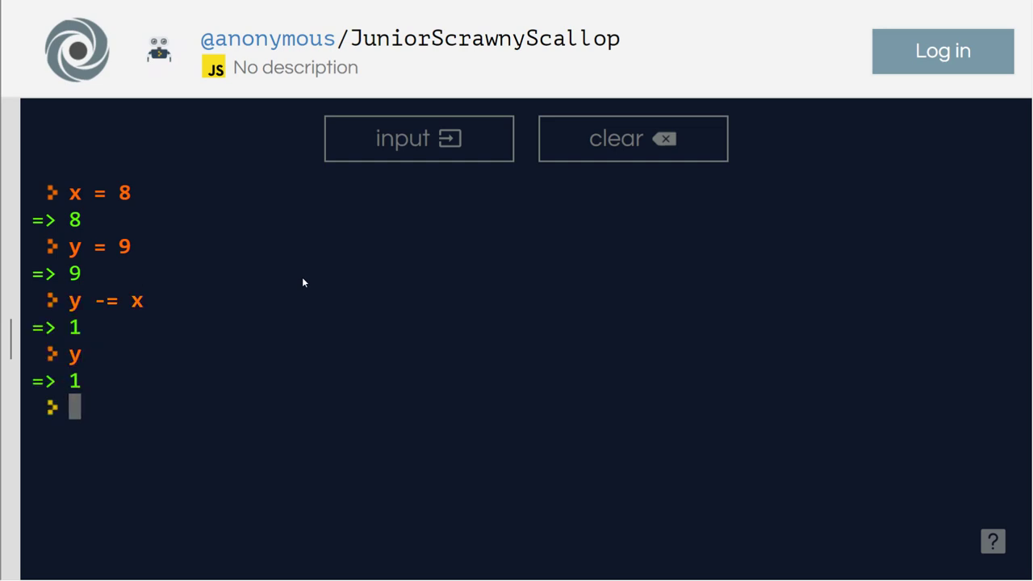
pyautogui.write('x')
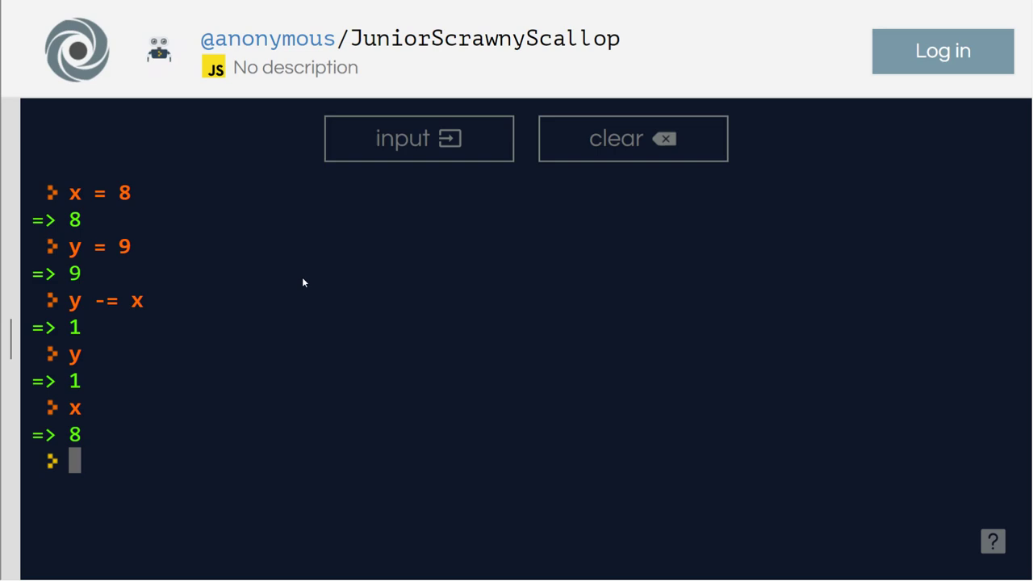
# Reset x to 8 and y to 9, then get 1 from y = y-x.
pyautogui.write('x = 8')
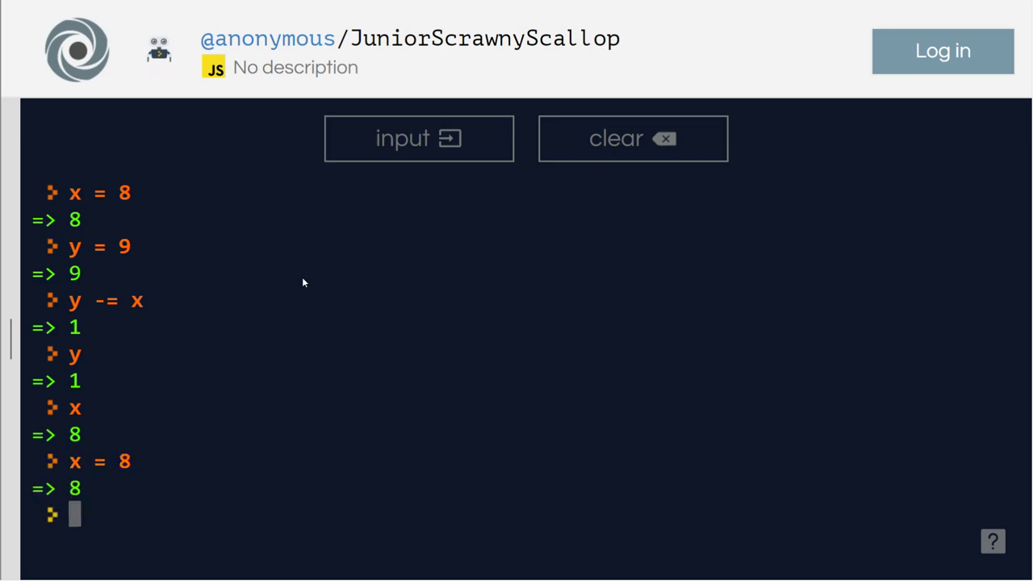
pyautogui.write('y = 9')
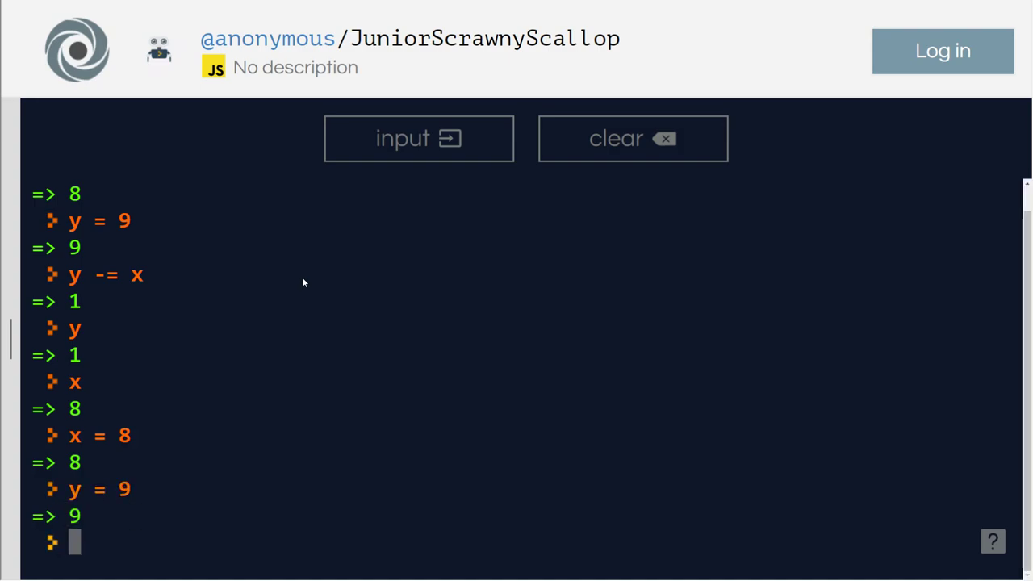
pyautogui.write('y')
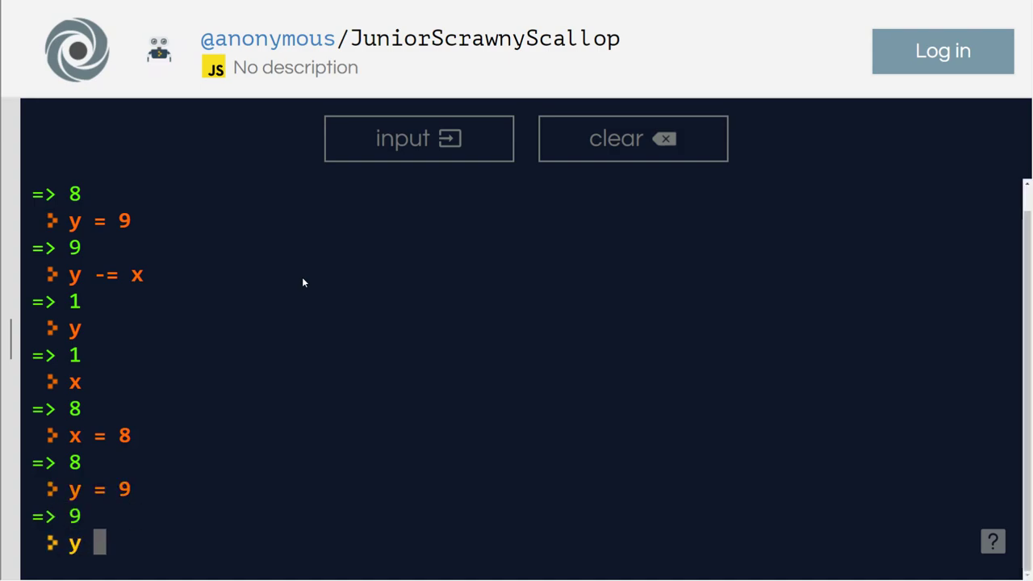
pyautogui.write('= y-x')
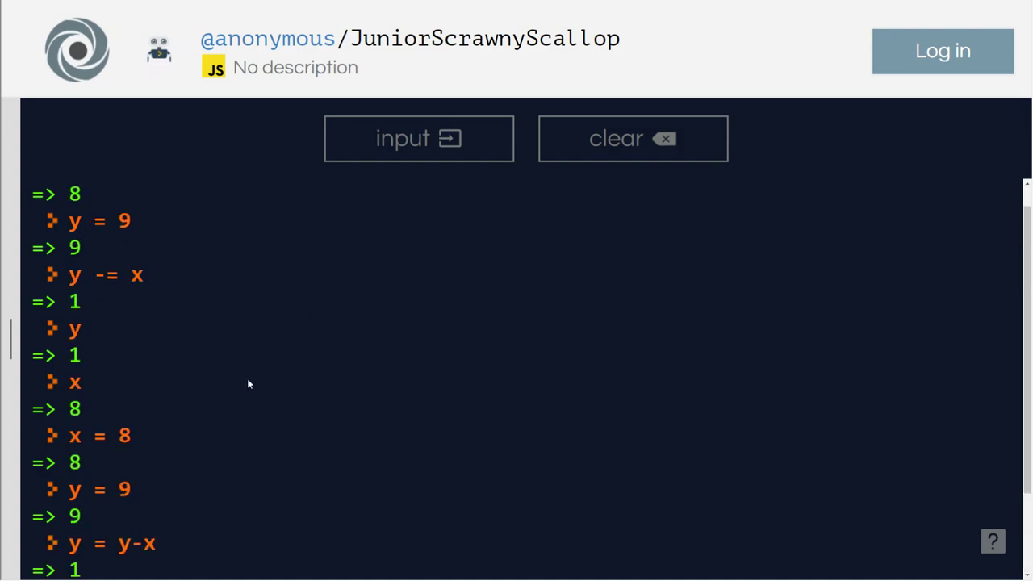
pyautogui.scroll(-3)
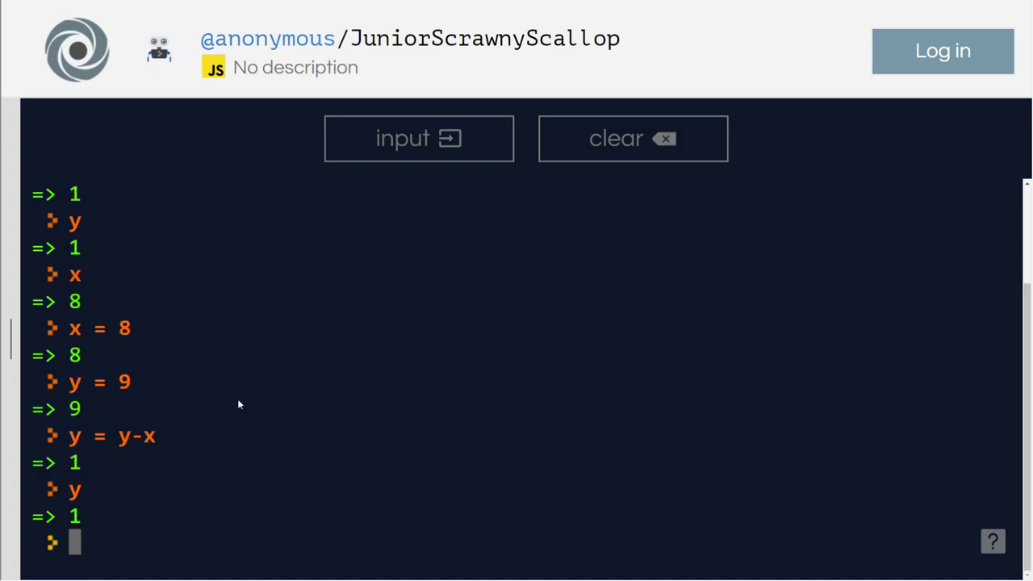
# Reset x to 8 and y to 9, then run x *= y for 72.
pyautogui.write('x =')
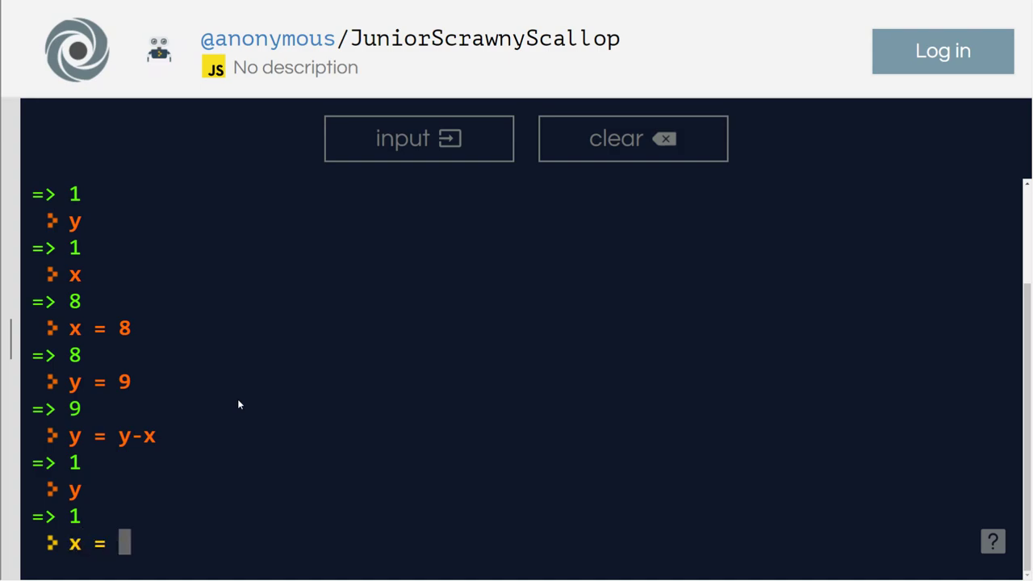
pyautogui.press('Enter')
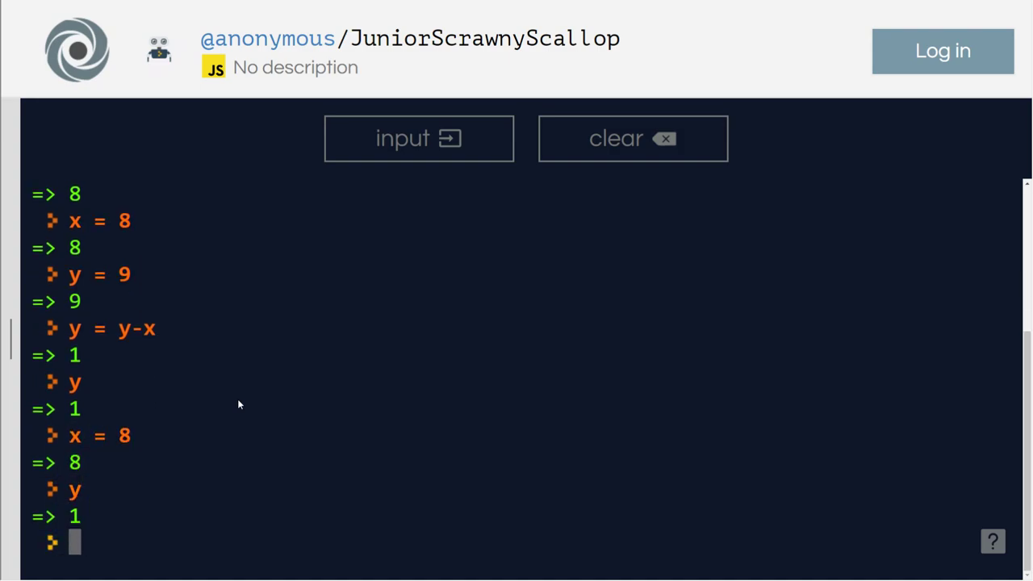
pyautogui.write('y = 9')
pyautogui.write('x')
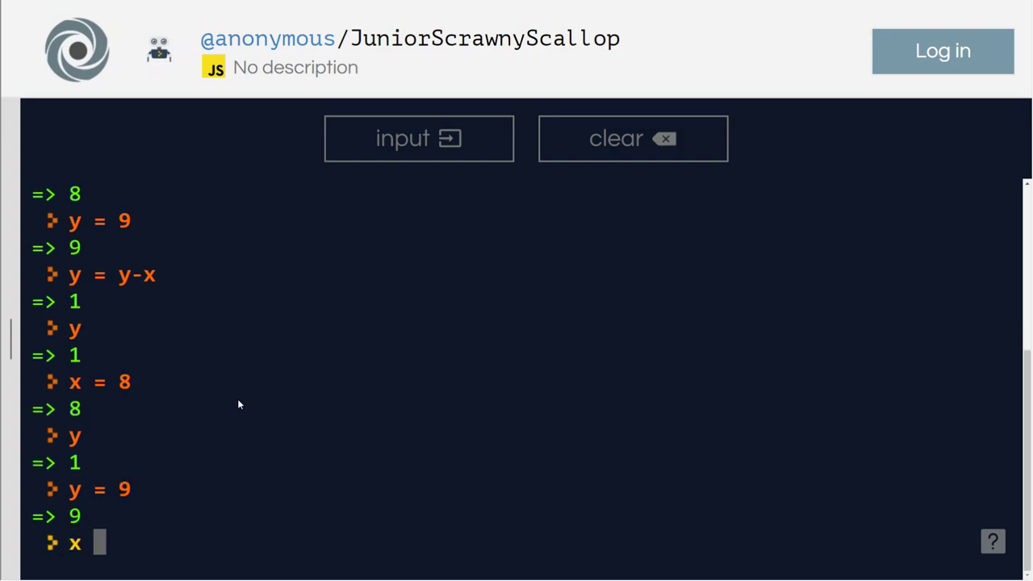
pyautogui.write('*')
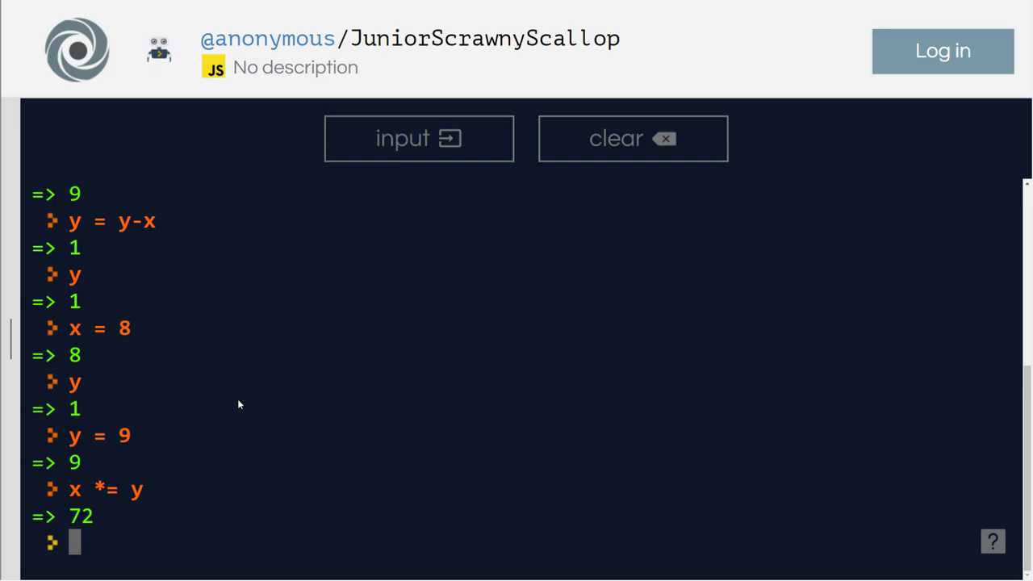
# Reset x to 8 and apply y /= x, giving 1.125.
pyautogui.write('x =')
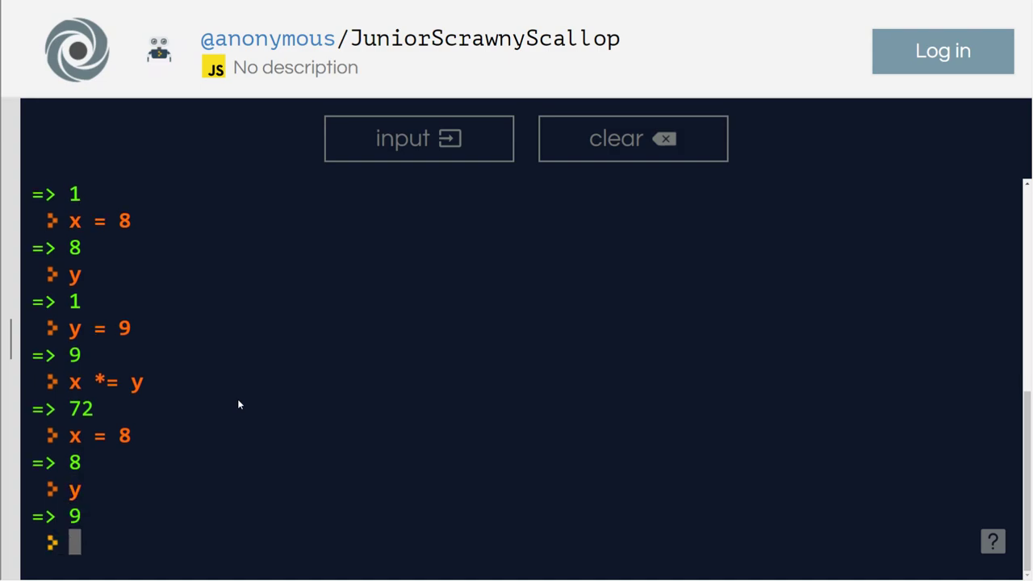
pyautogui.write('y')
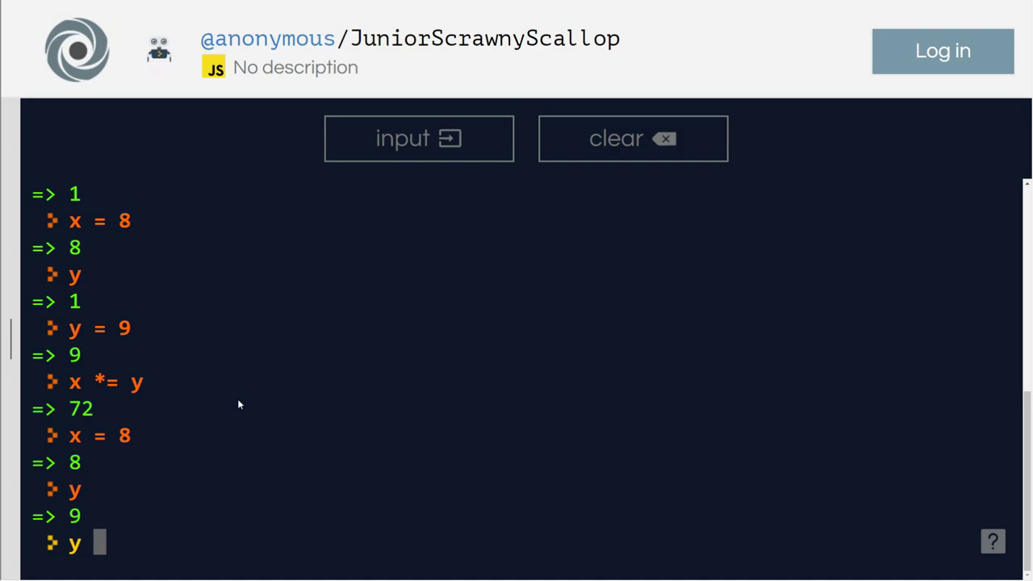
pyautogui.write('/')
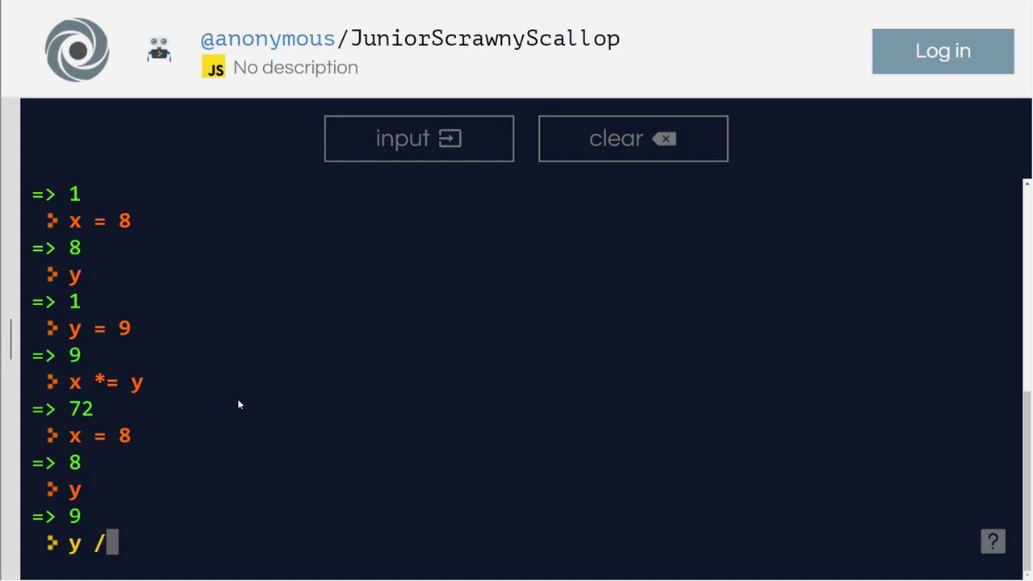
pyautogui.write('=')
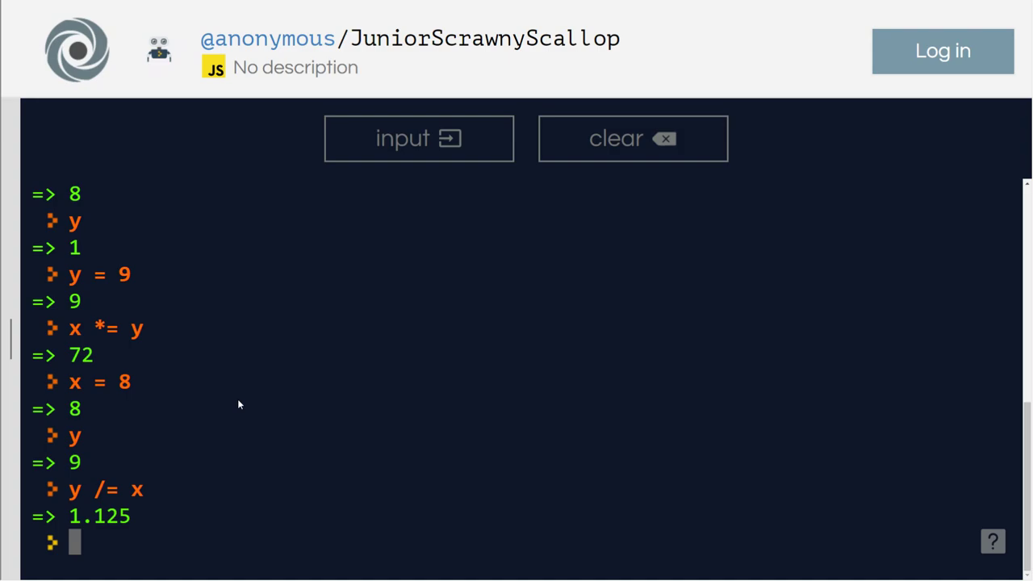
pyautogui.write('x')
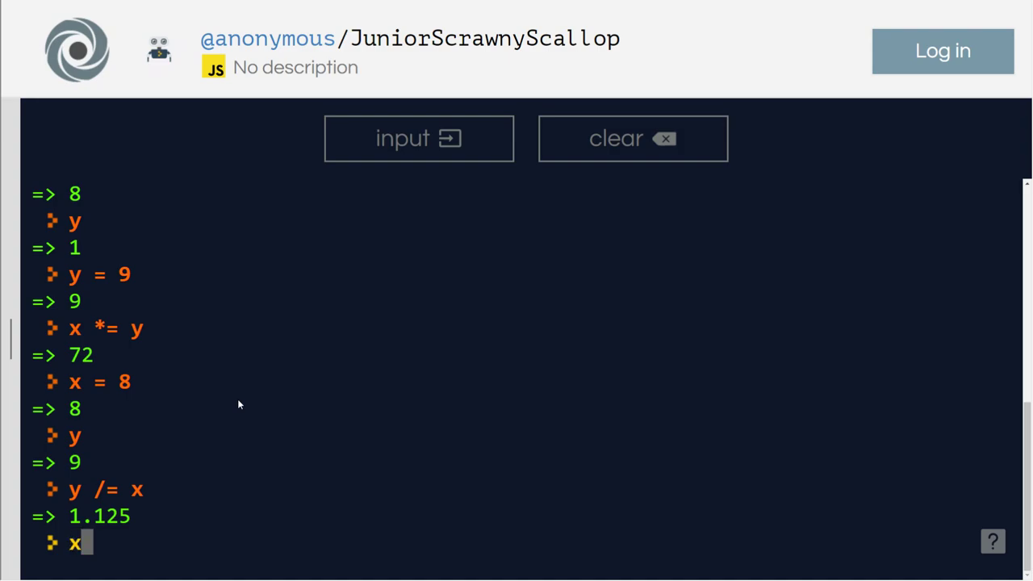
# Check y, reset y to 9, and evaluate y/x as 1.125.
pyautogui.press('Enter')
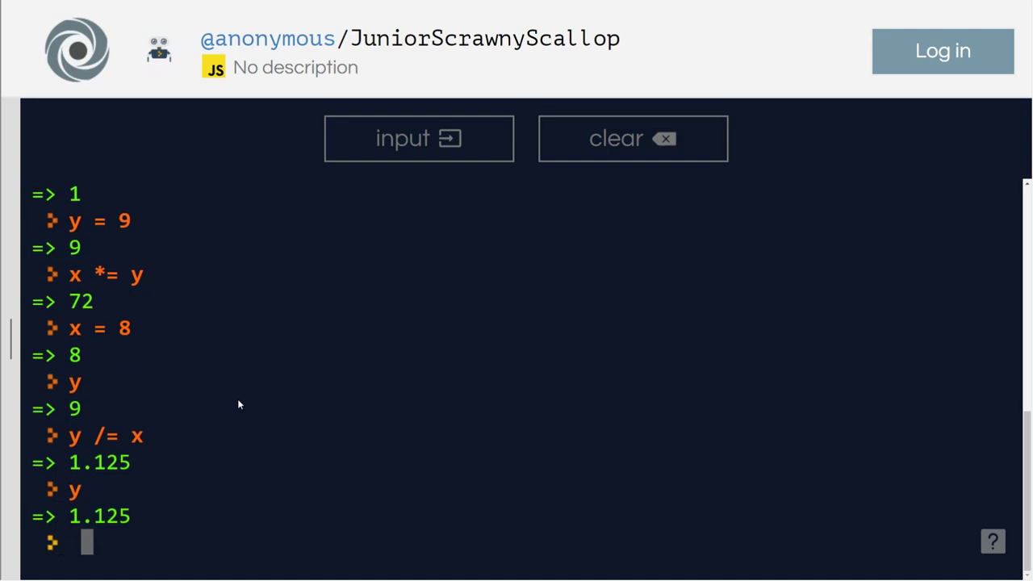
pyautogui.write('y =9')
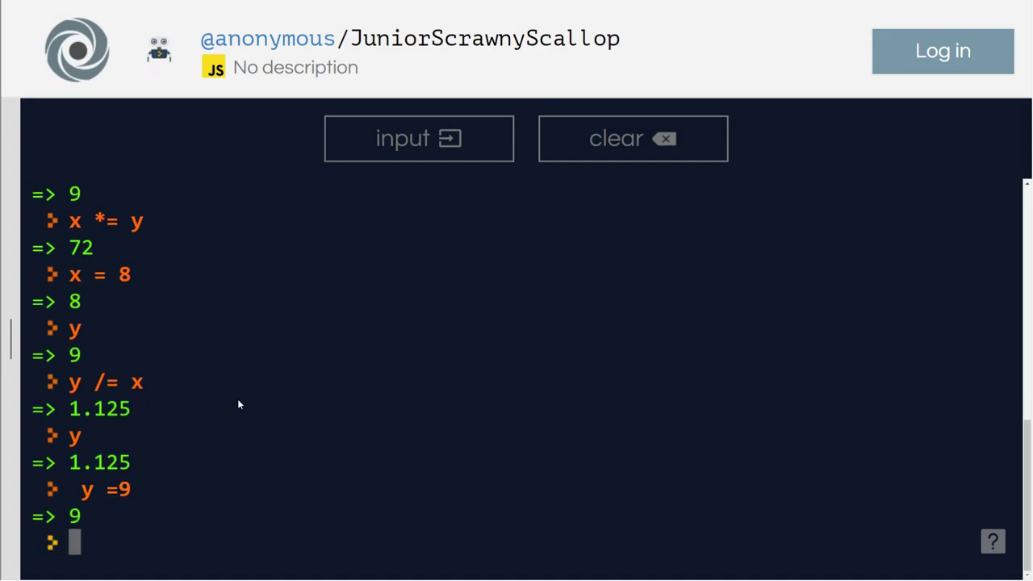
pyautogui.write('y/x')
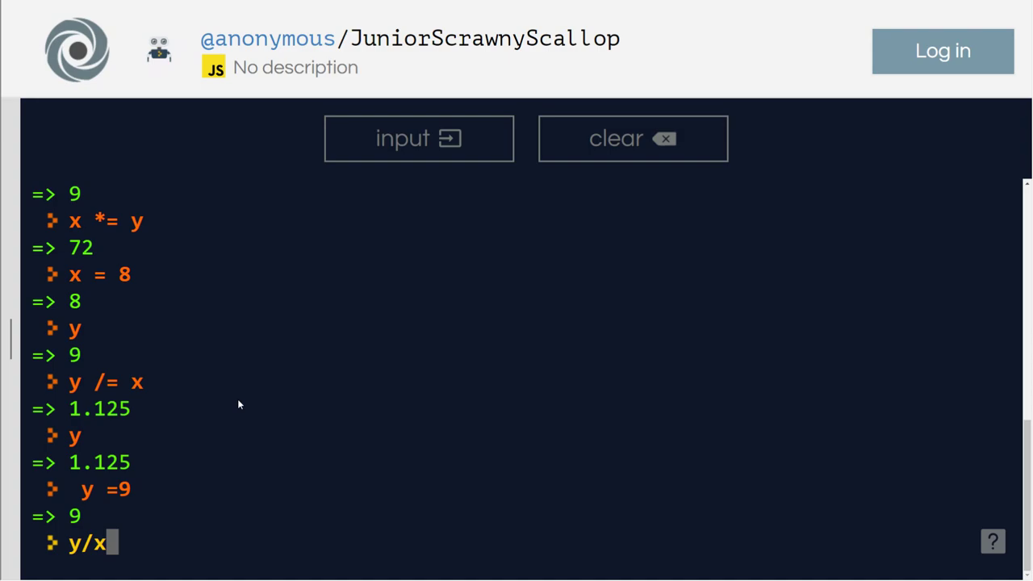
pyautogui.press('Enter')
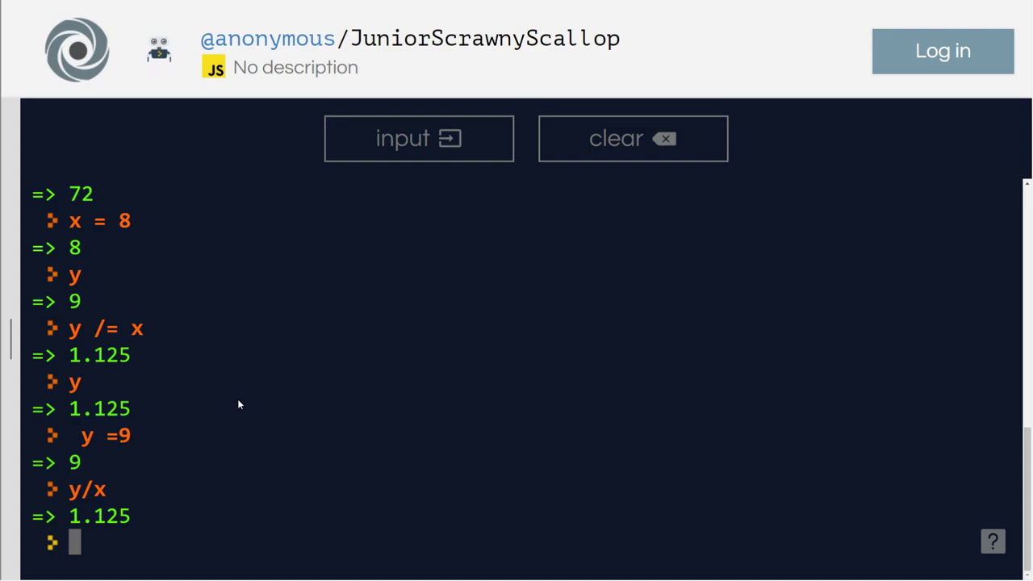
# Reset y to 9 and apply x %= y, giving 8.
pyautogui.write('x')
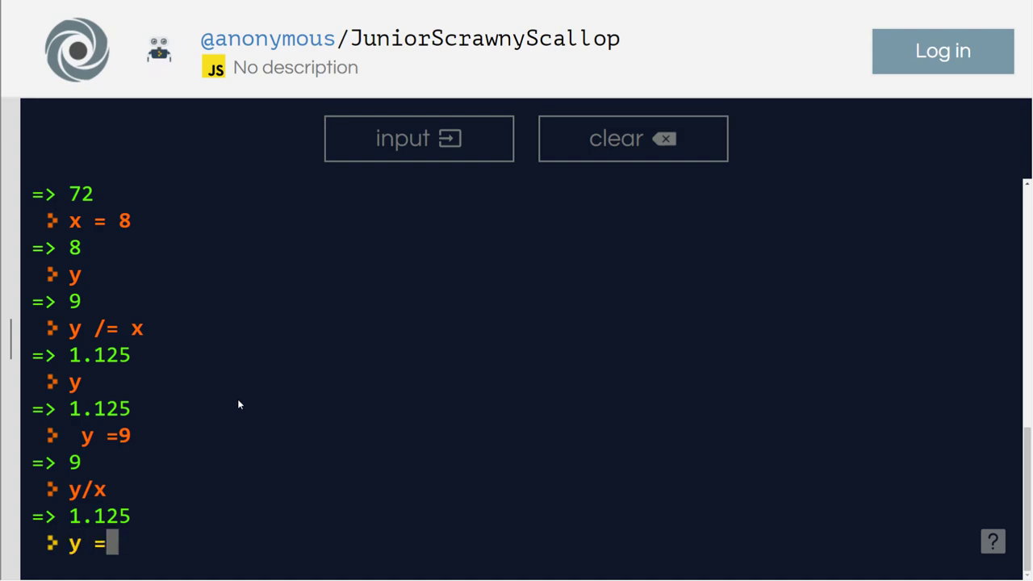
pyautogui.press('Enter')
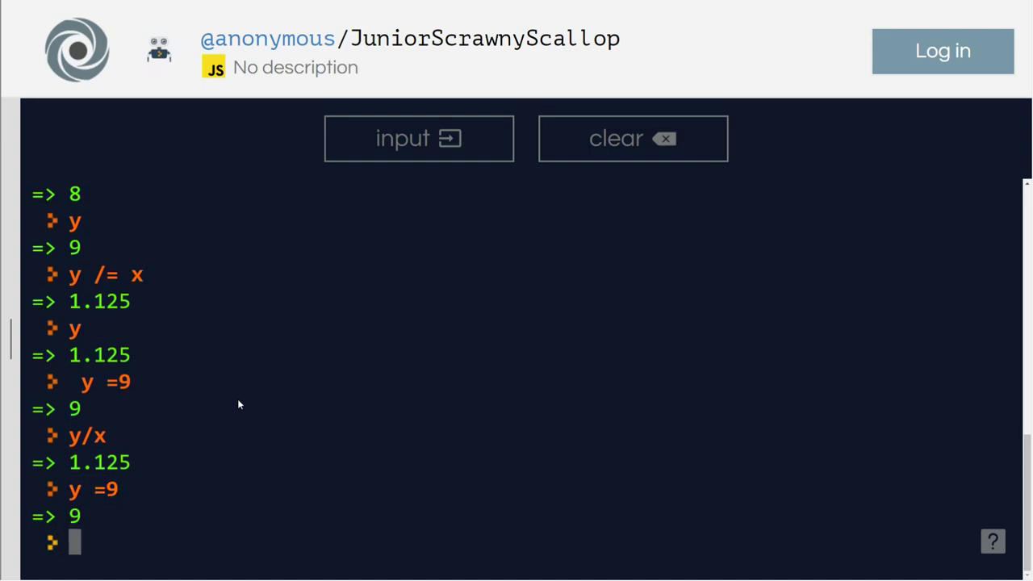
pyautogui.write('x')
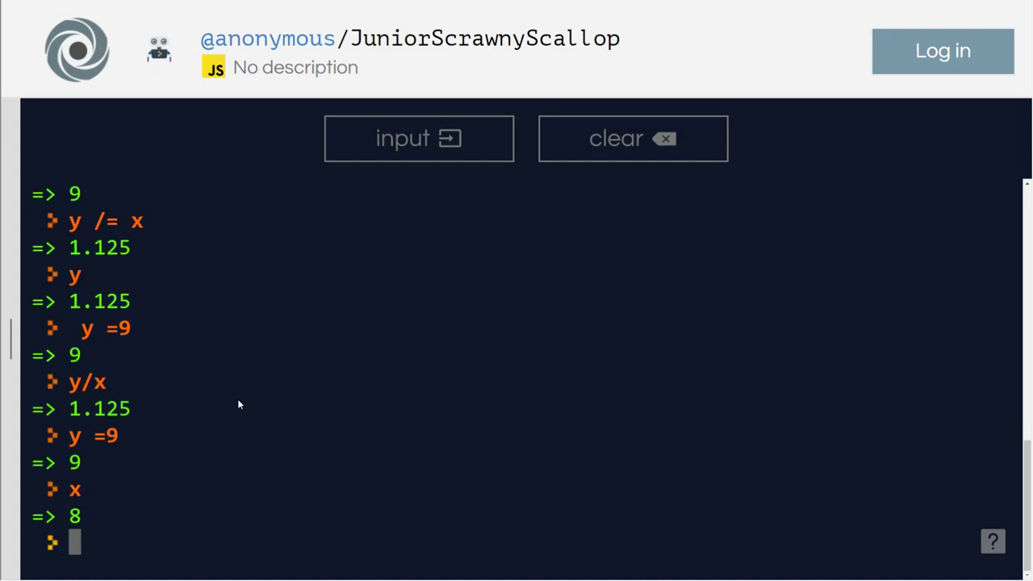
pyautogui.write('x %')
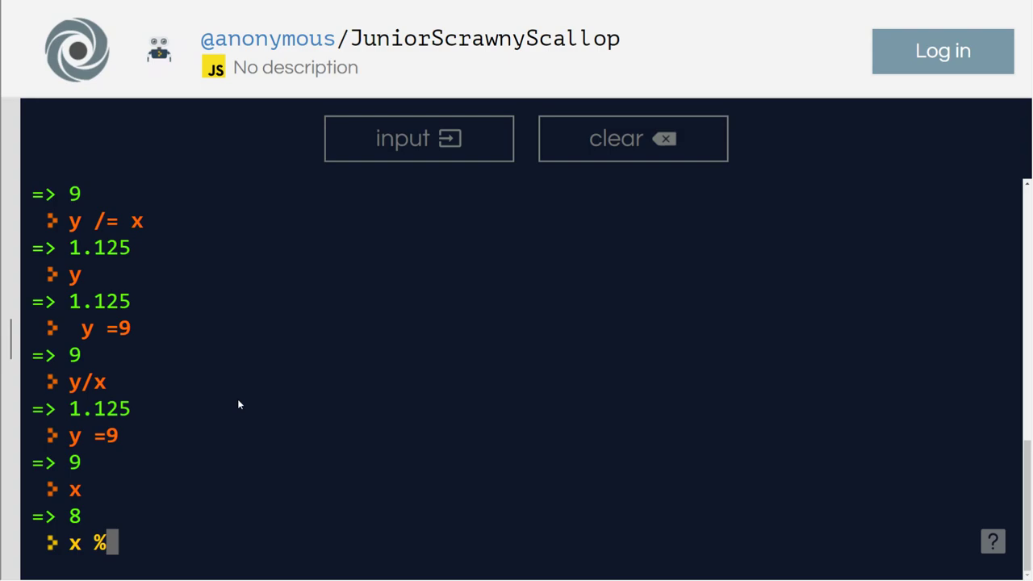
pyautogui.write('=')
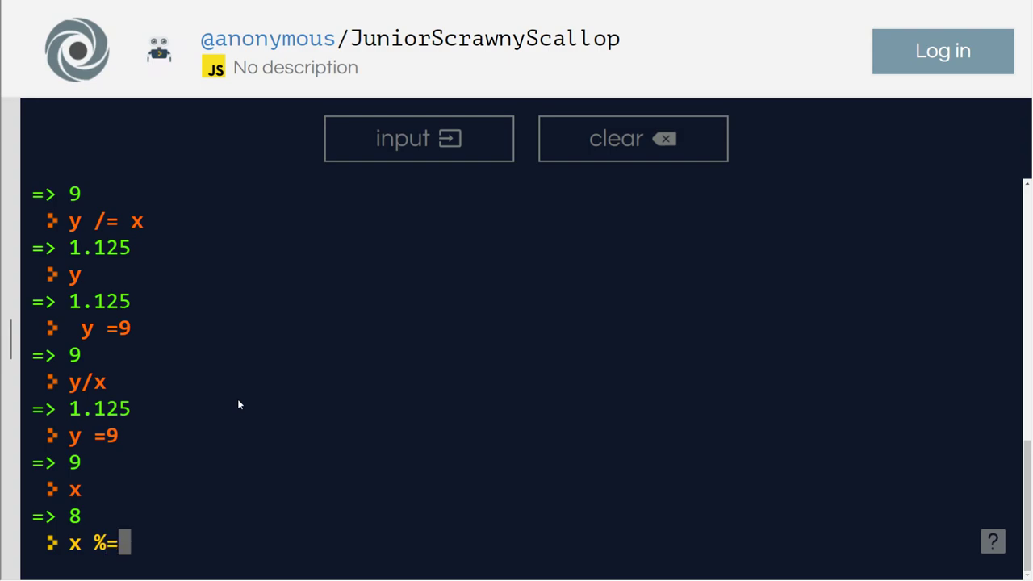
pyautogui.press('Enter')
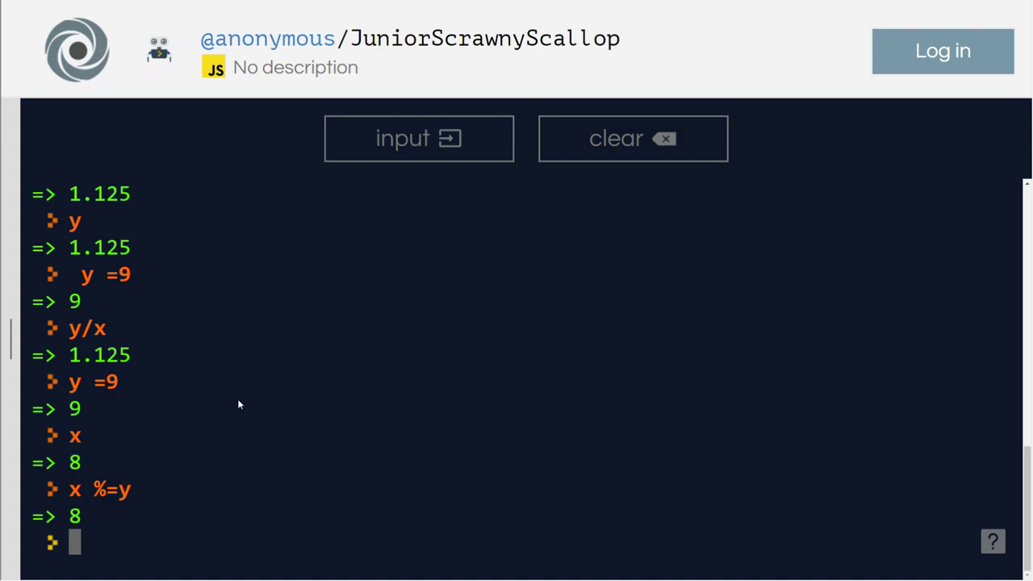
# Show x = x%y also gives 8, then set x to 9 and y to 2.
pyautogui.write('x =')
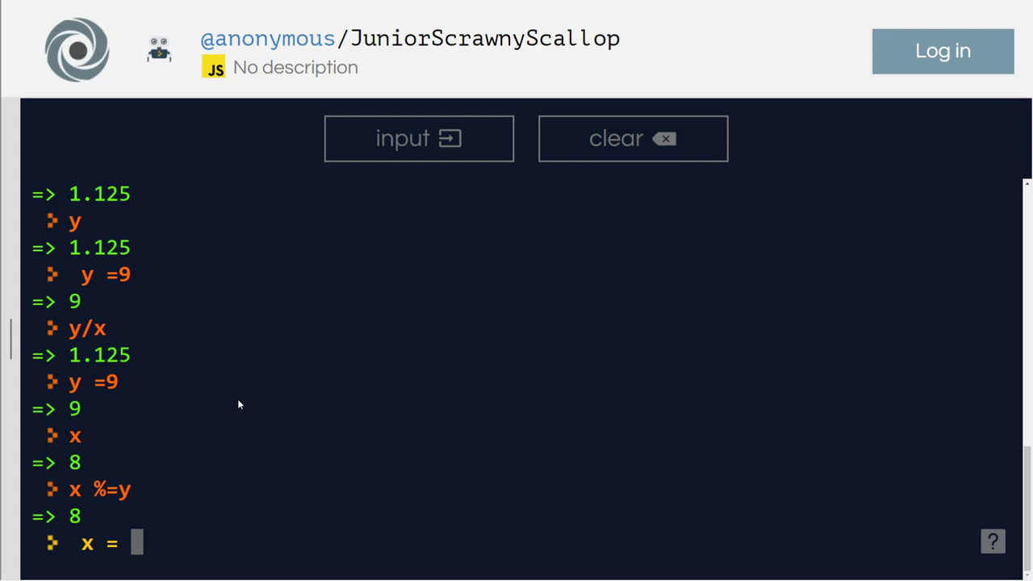
pyautogui.write('x%y')
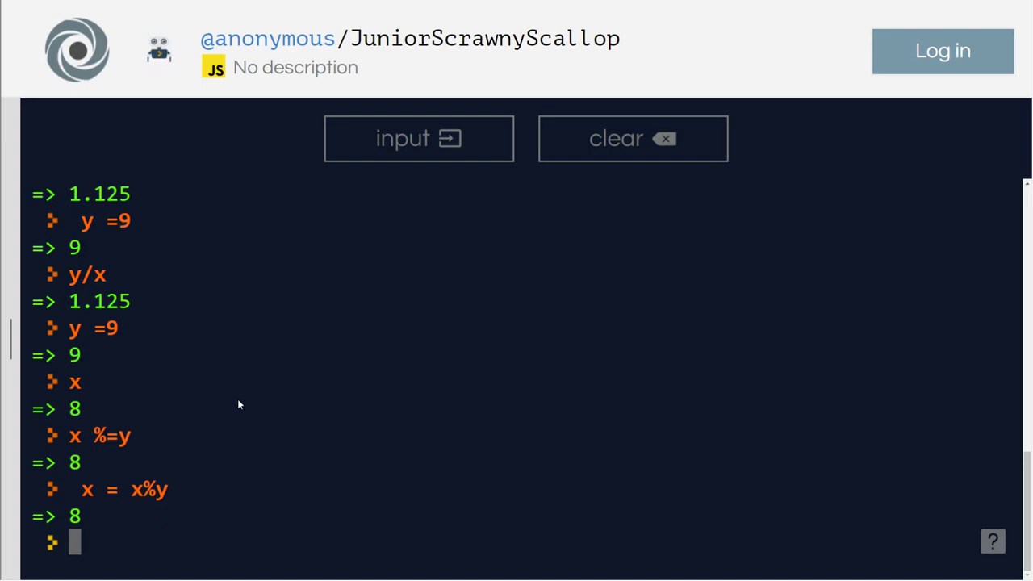
pyautogui.write('x')
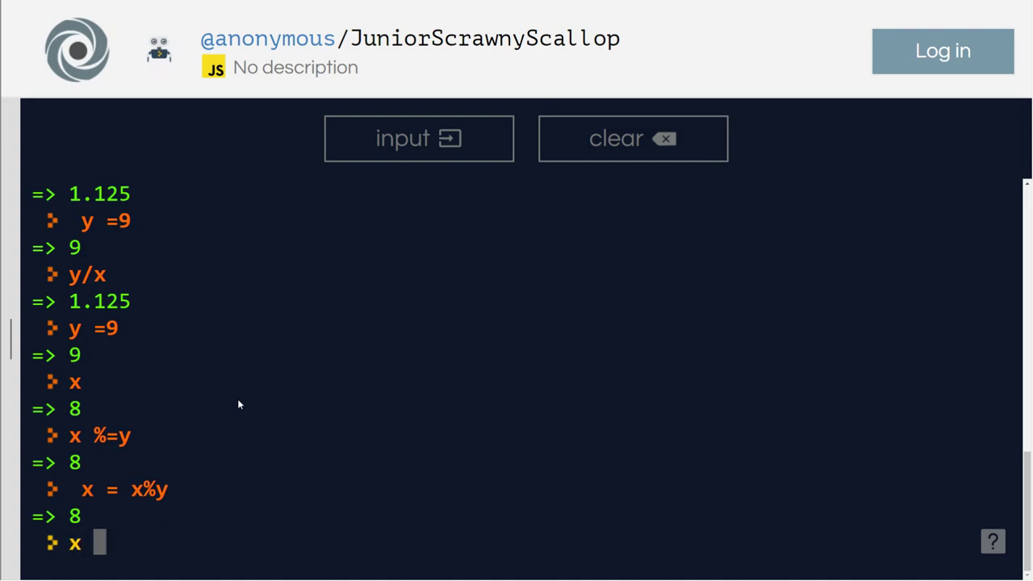
pyautogui.write('=')
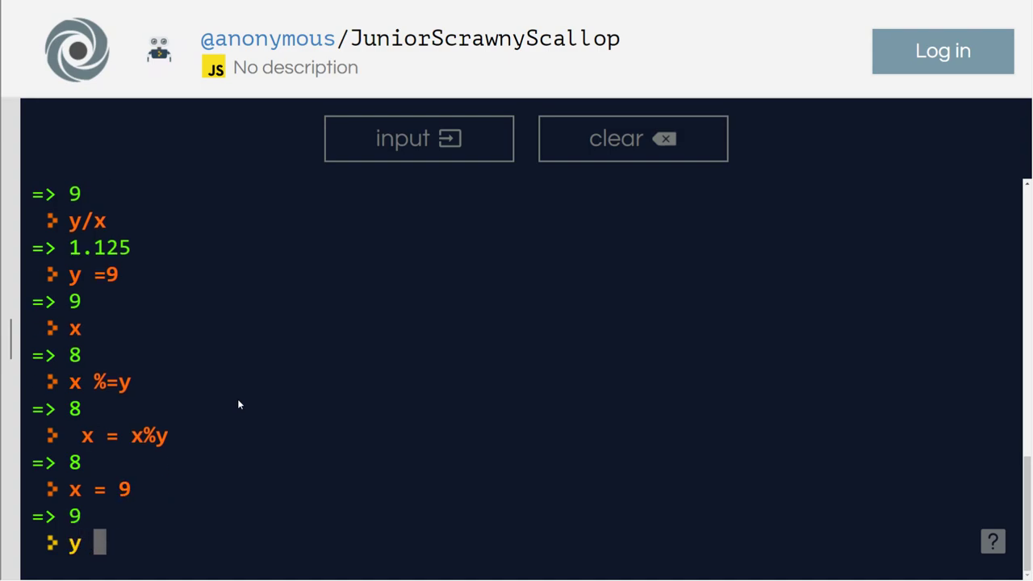
pyautogui.write('=')
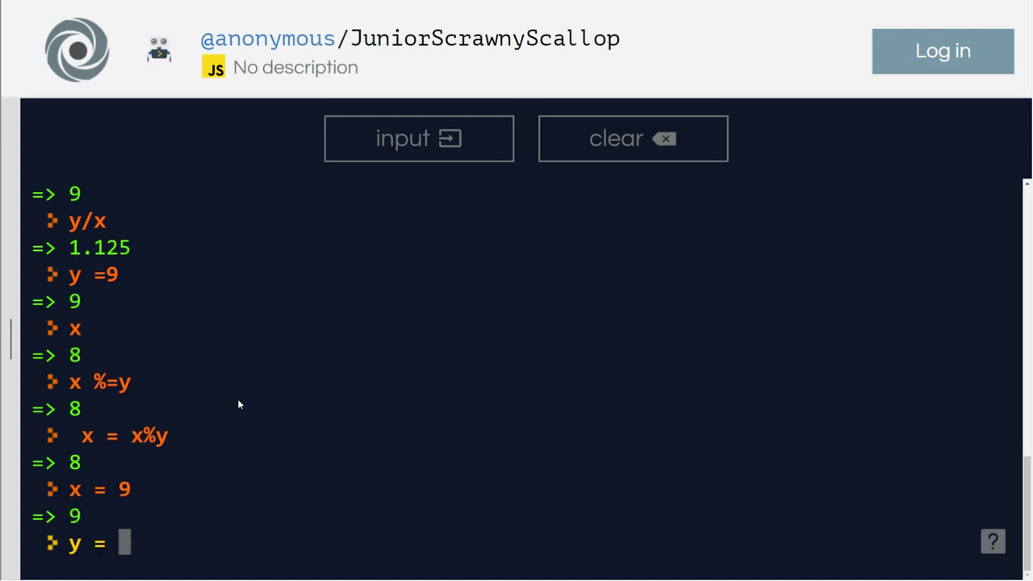
pyautogui.write('2')
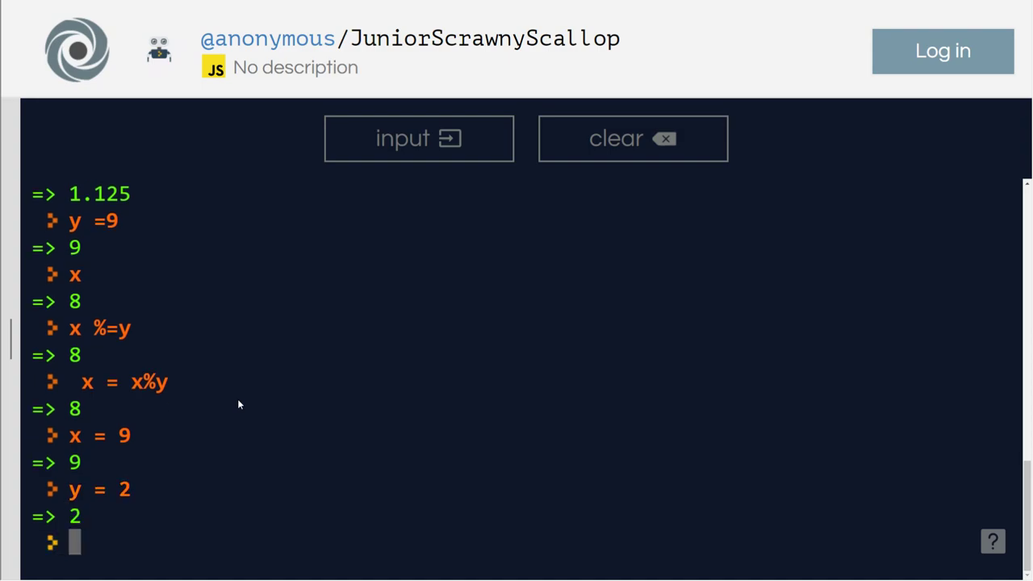
pyautogui.write('y')
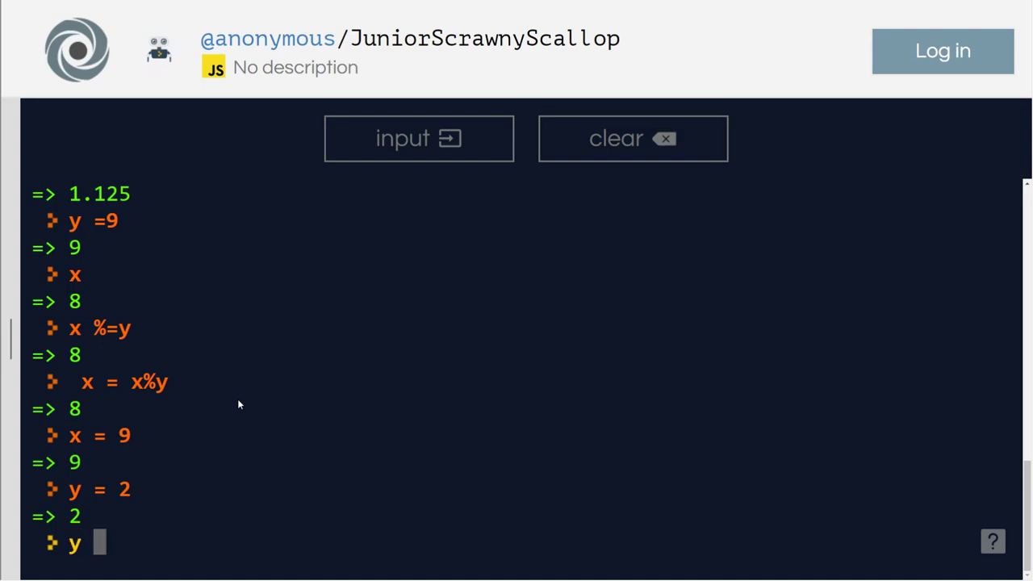
pyautogui.write('%=')
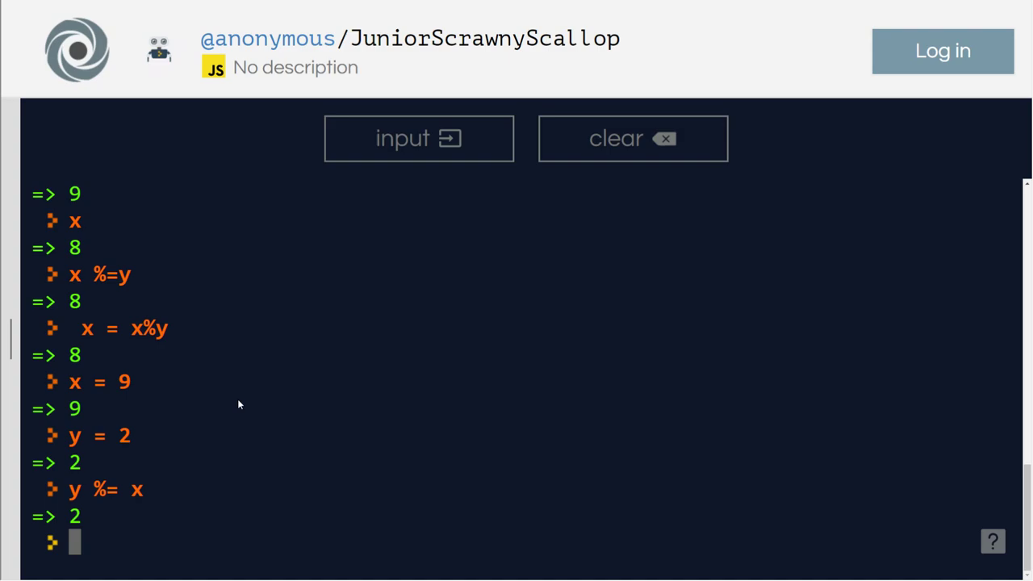
# Run y %= x, reset x to 2 and y to 3, and get 8 from x **= y.
pyautogui.write('x')
pyautogui.write('y')
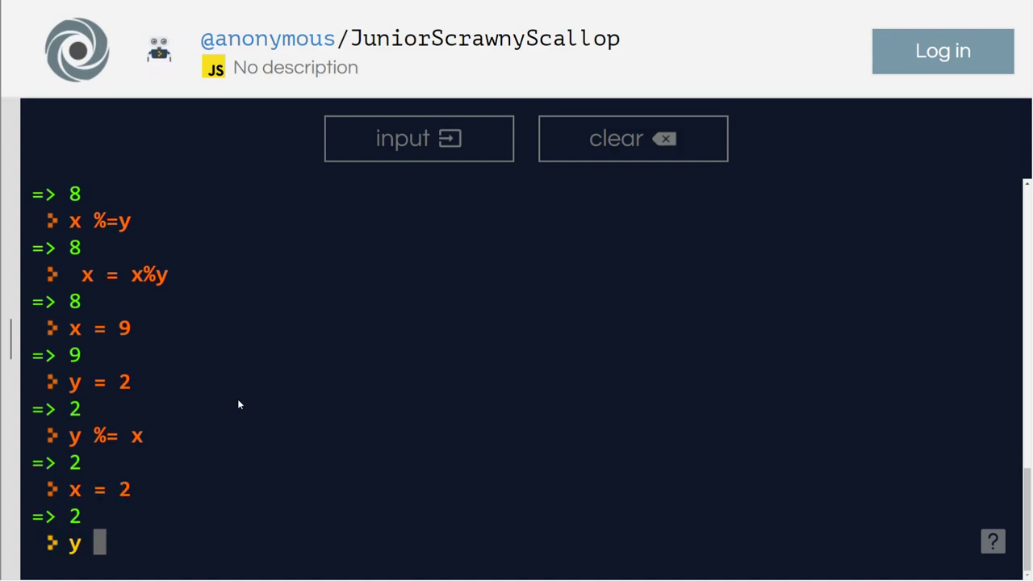
pyautogui.press('Enter')
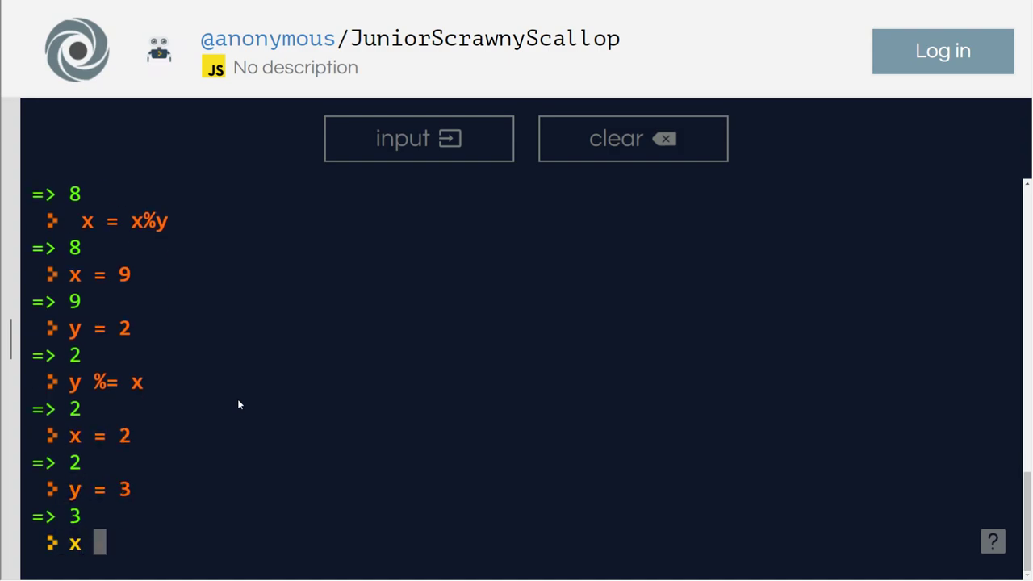
pyautogui.write('**')
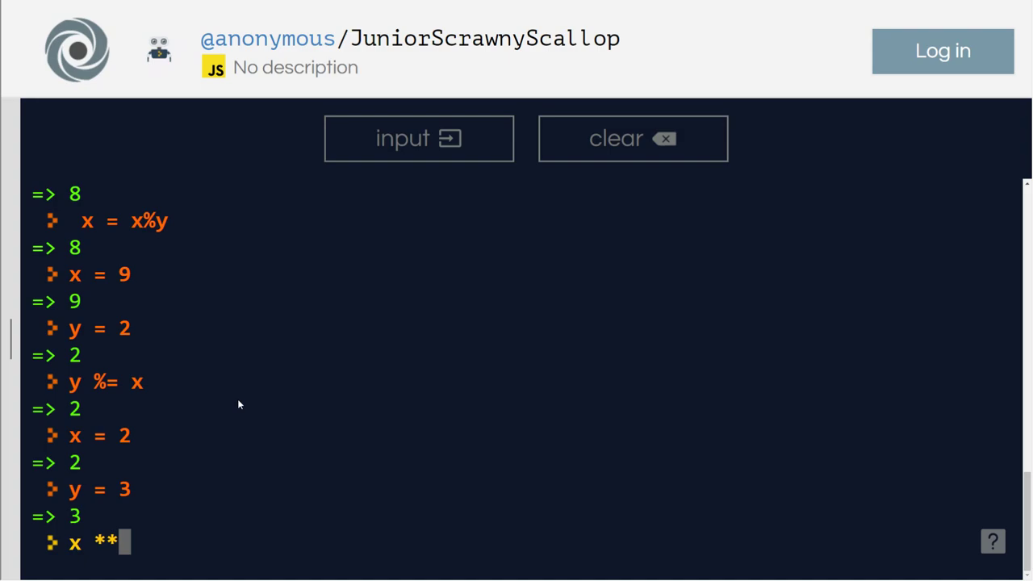
pyautogui.write('= y')
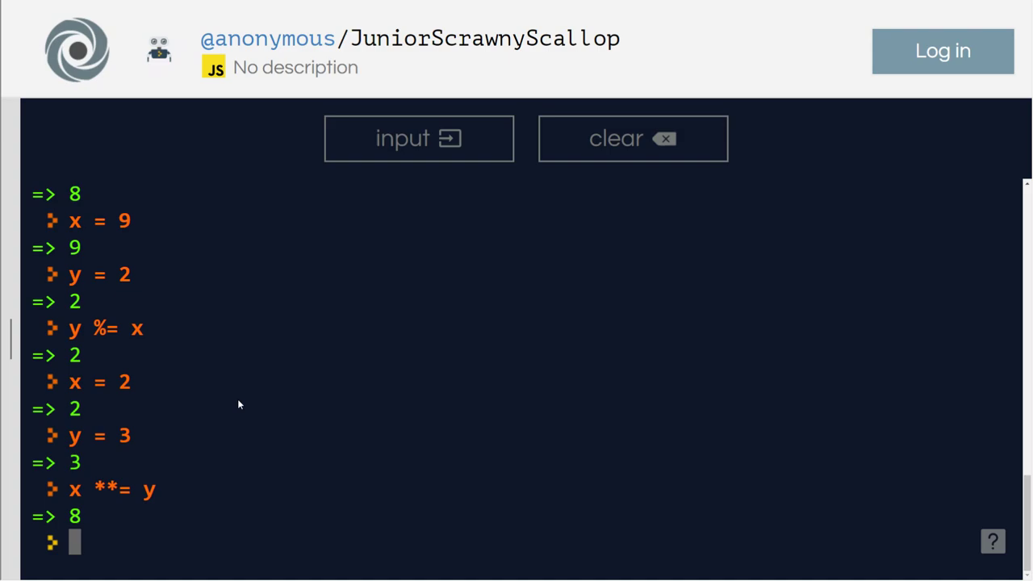
pyautogui.write('x')
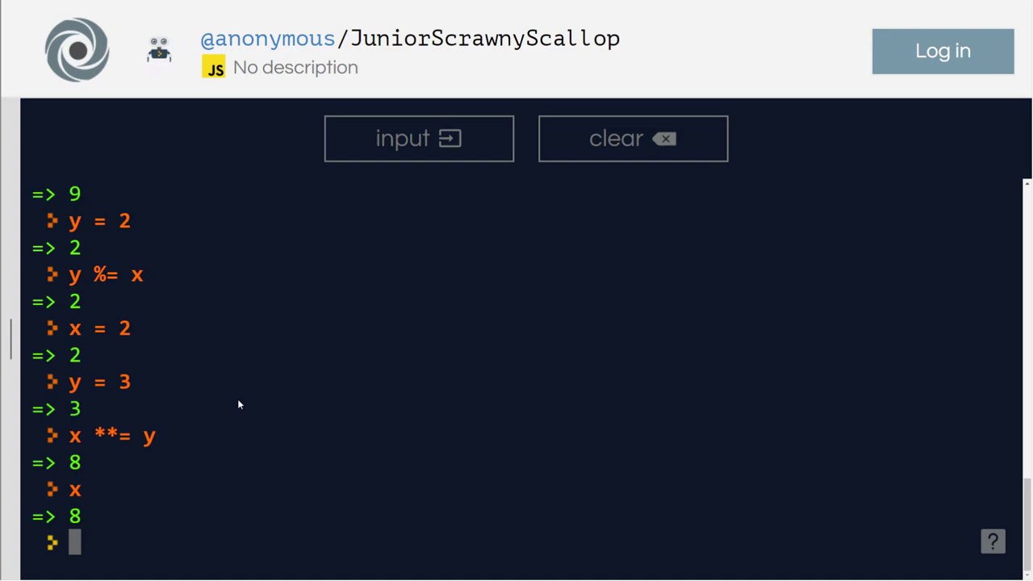
# Reset x to 2, get 8 from x = x**y, and set y to 9.
pyautogui.write('x = 2')
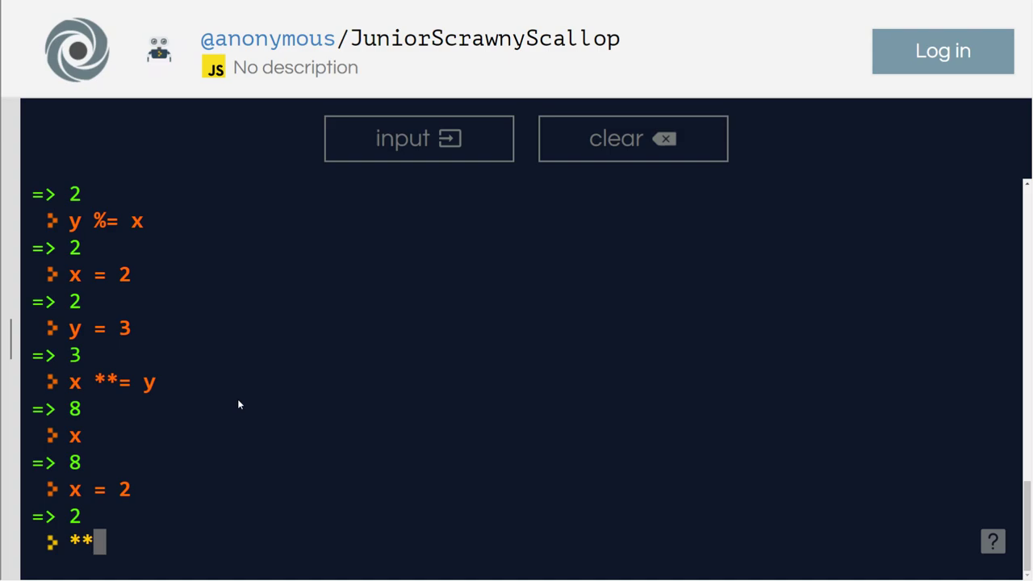
pyautogui.press('Enter')
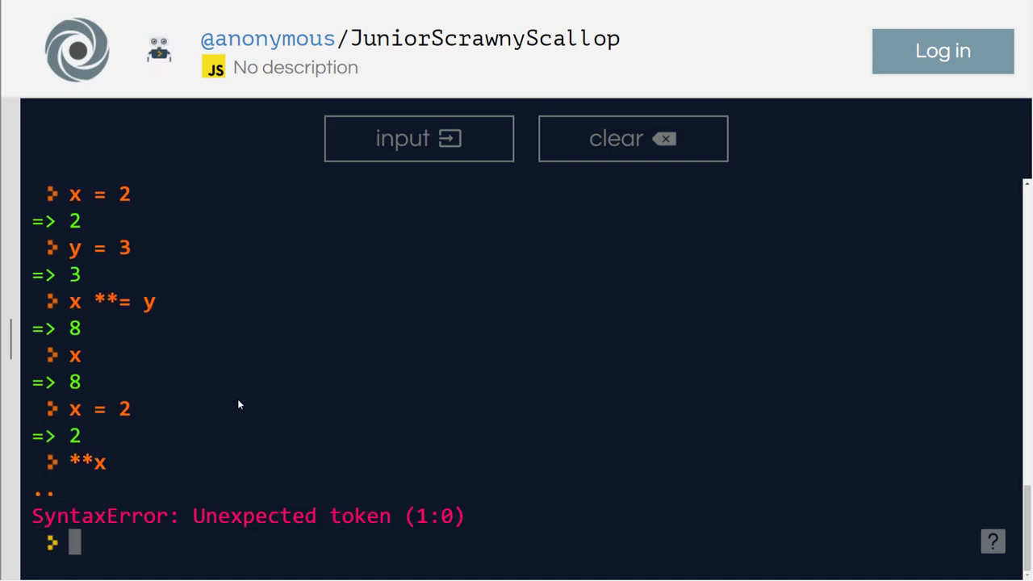
pyautogui.write('x')
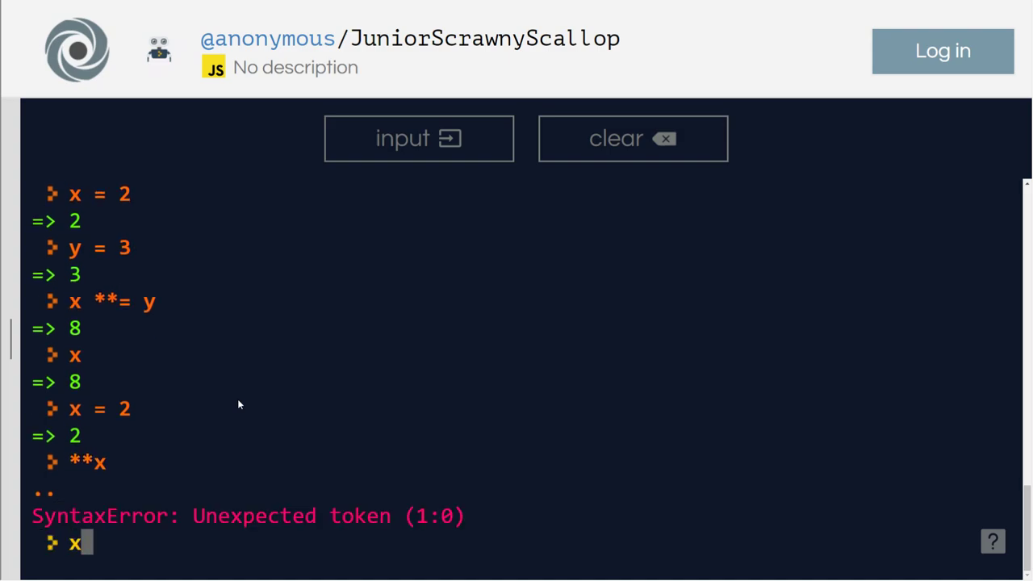
pyautogui.write('=')
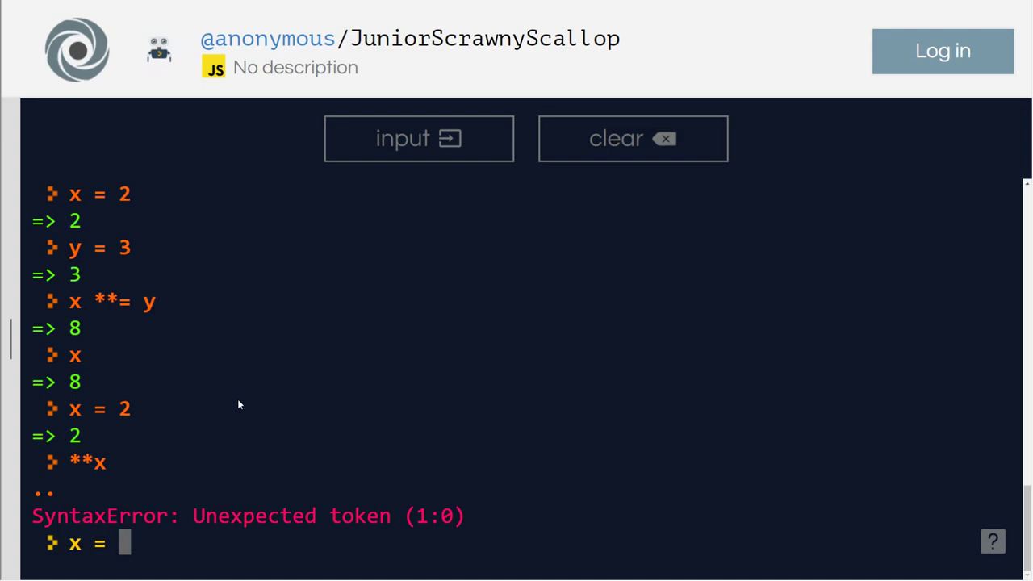
pyautogui.write('x**y')
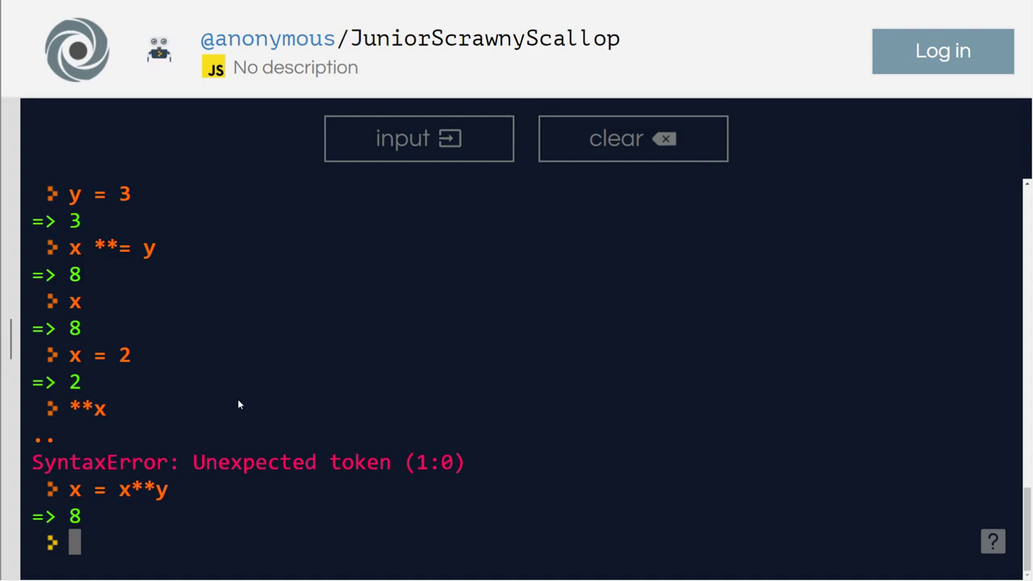
pyautogui.write('x <')
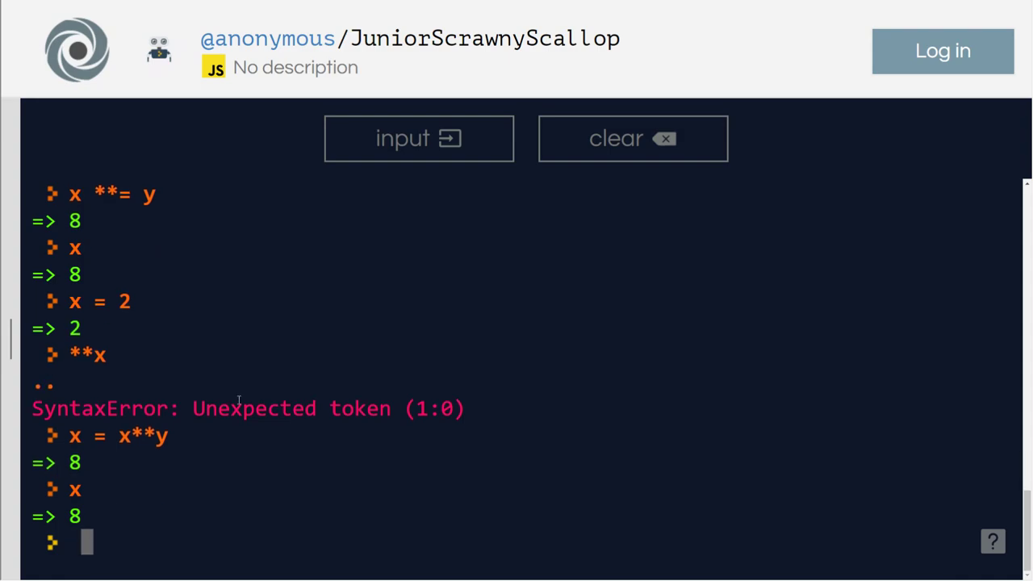
pyautogui.write('y =9')
pyautogui.write('x')
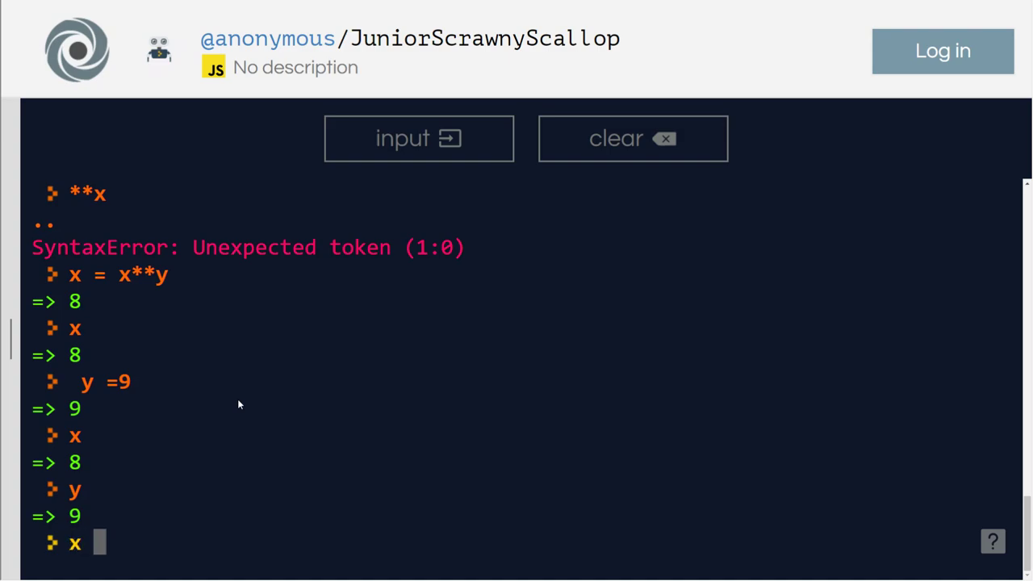
# Run x <<= y for 4096, then x >>= y to bring x back to 8.
pyautogui.write('<<')
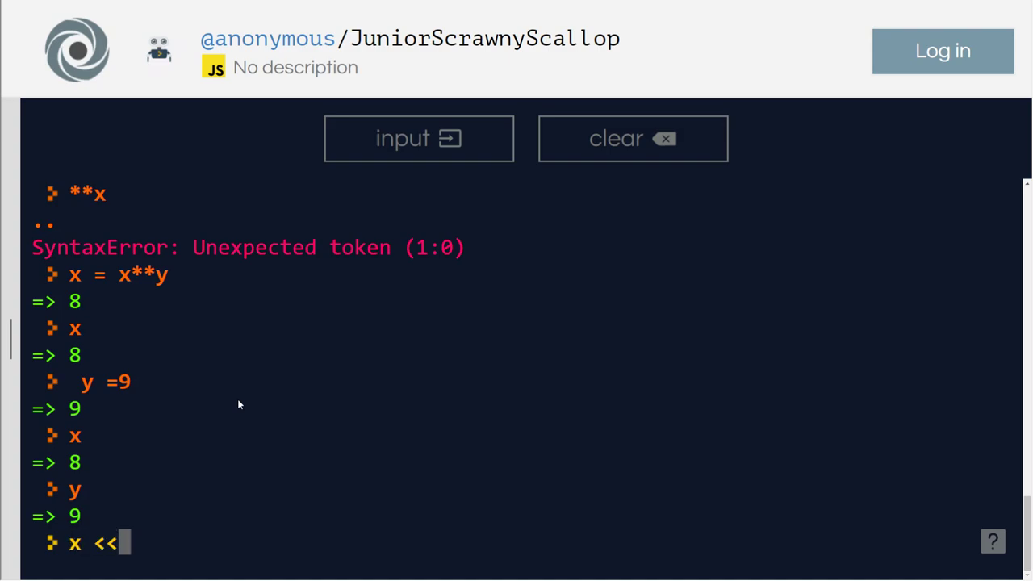
pyautogui.write('= y')
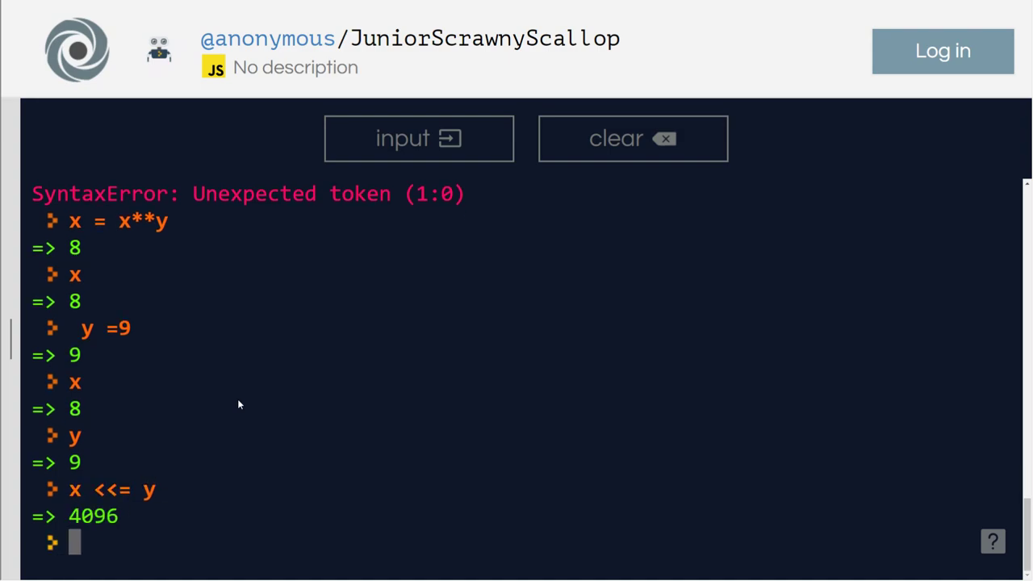
pyautogui.write('x')
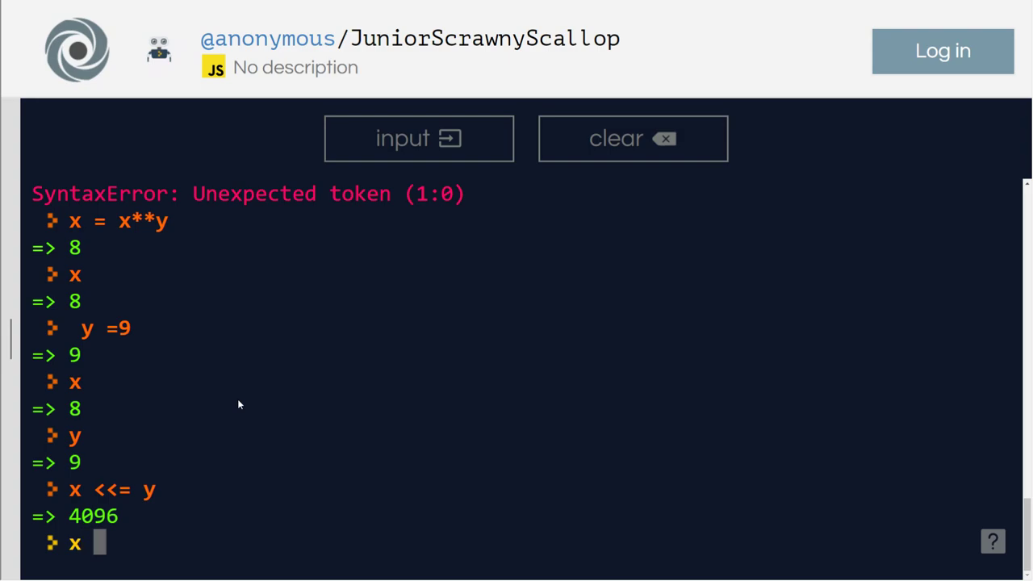
pyautogui.write('>>= y')
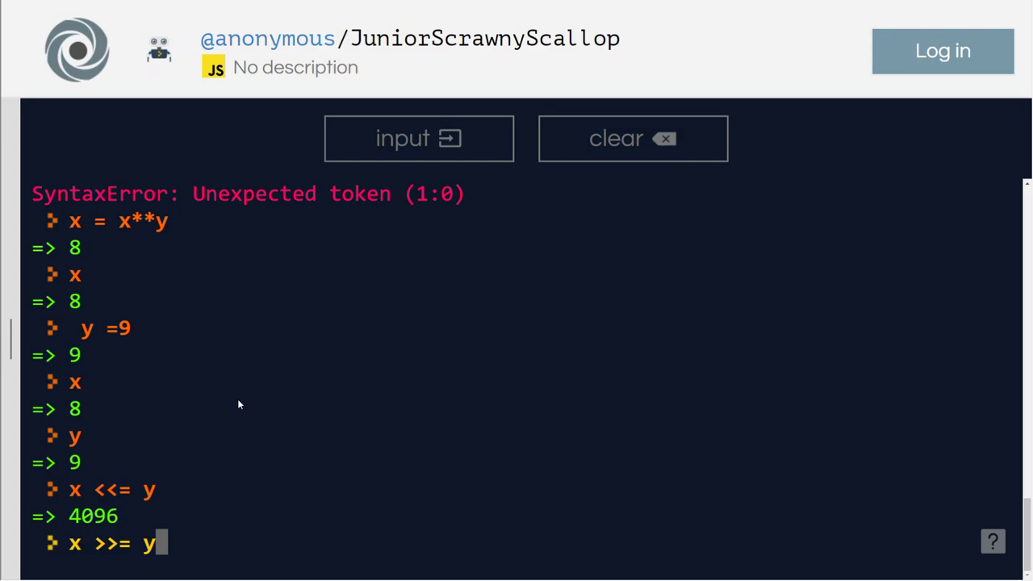
pyautogui.press('Enter')
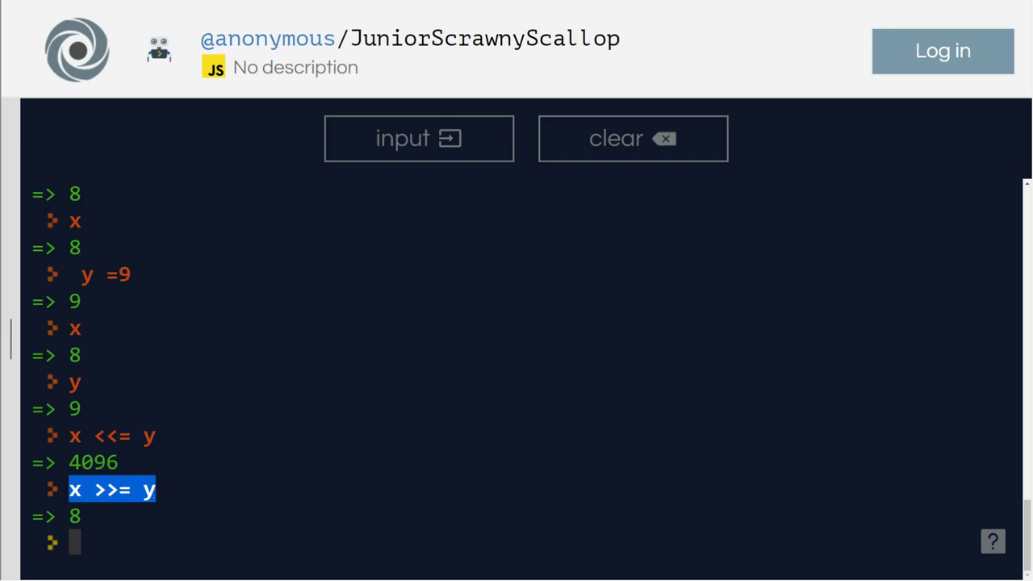
pyautogui.moveTo(1018, 304)
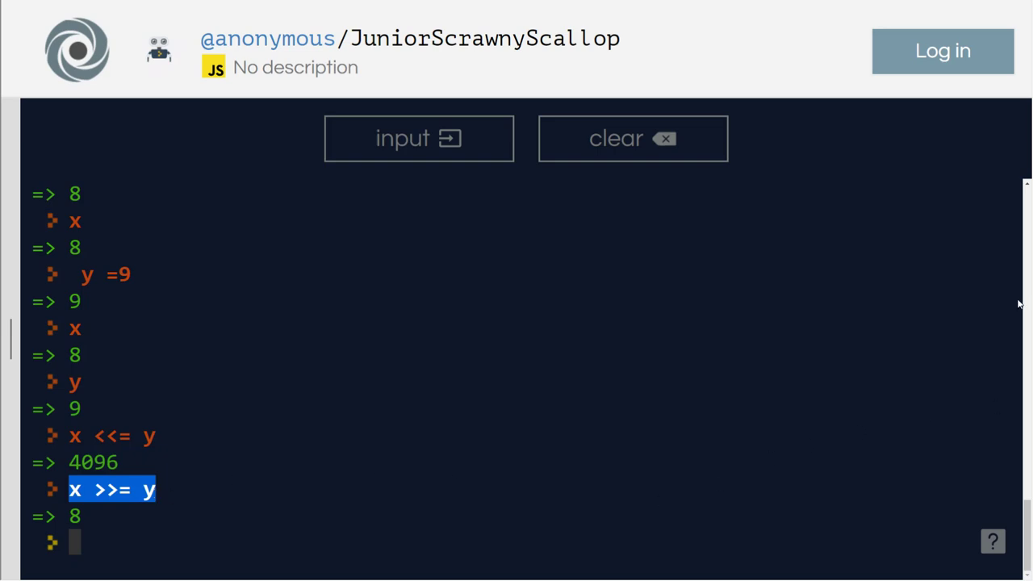